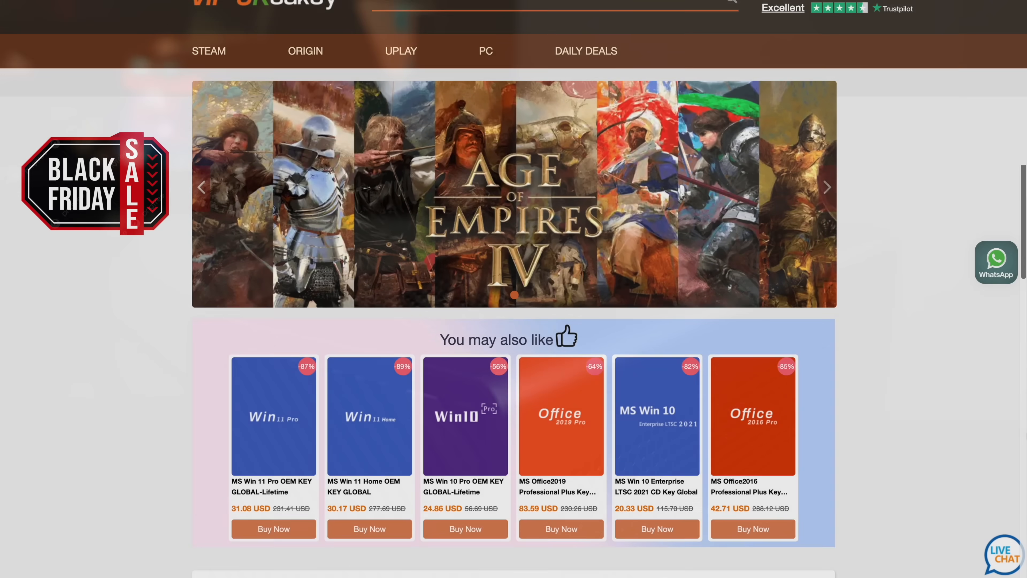
Find the MS Win 11 Pro OEM key in the store and start buying it
{"action": "scroll", "scroll_direction": "down", "scroll_amount": 3}
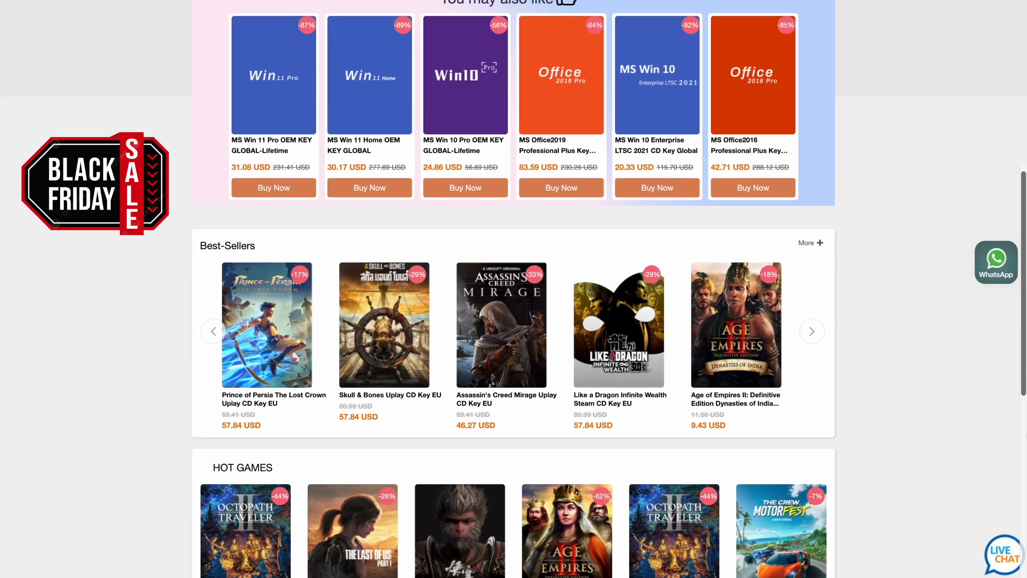
{"action": "scroll", "scroll_direction": "down", "scroll_amount": 3}
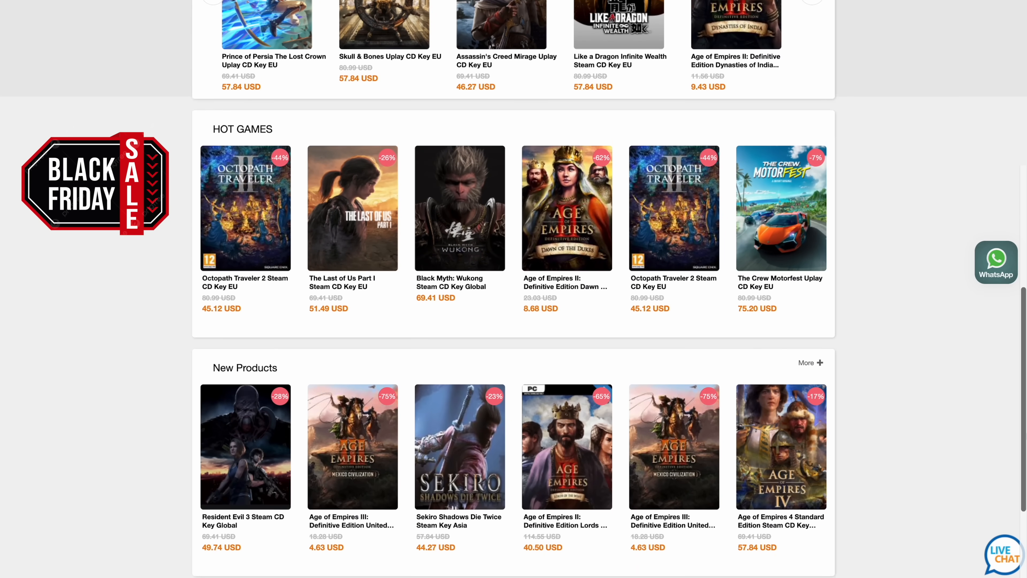
{"action": "scroll", "scroll_direction": "down", "scroll_amount": 3}
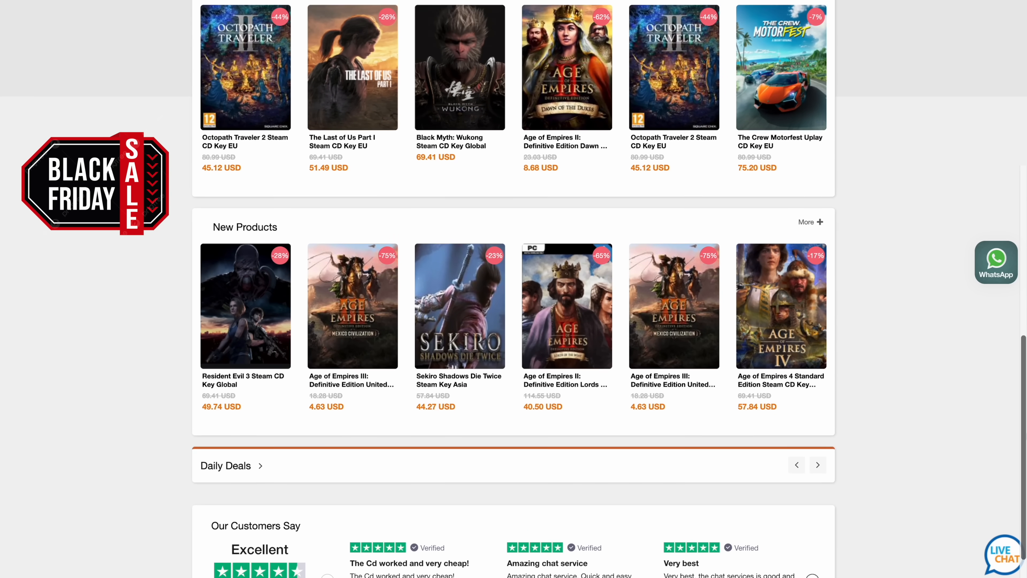
{"action": "scroll", "scroll_direction": "up", "scroll_amount": 3}
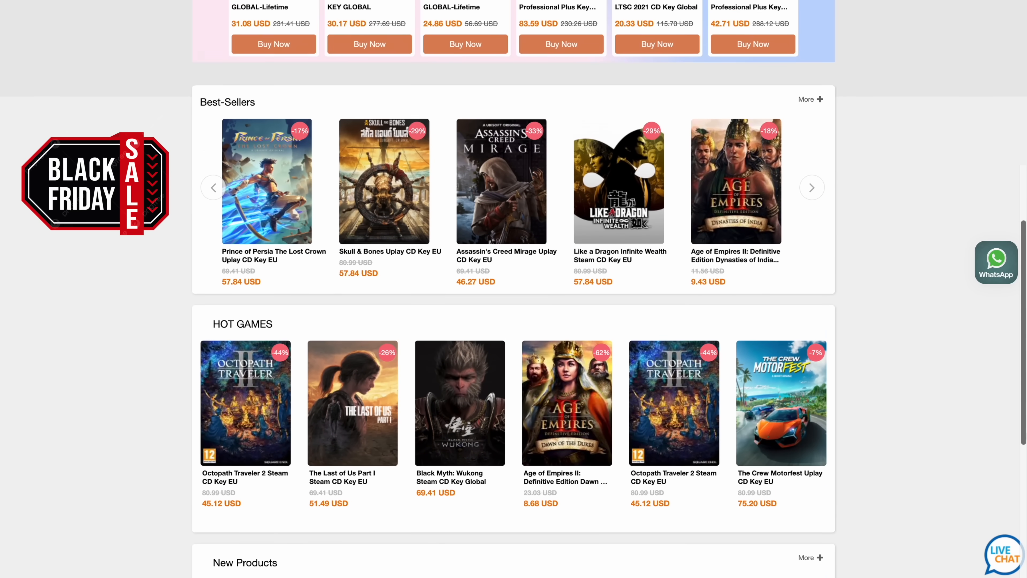
{"action": "left_click", "coordinate": [273, 44]}
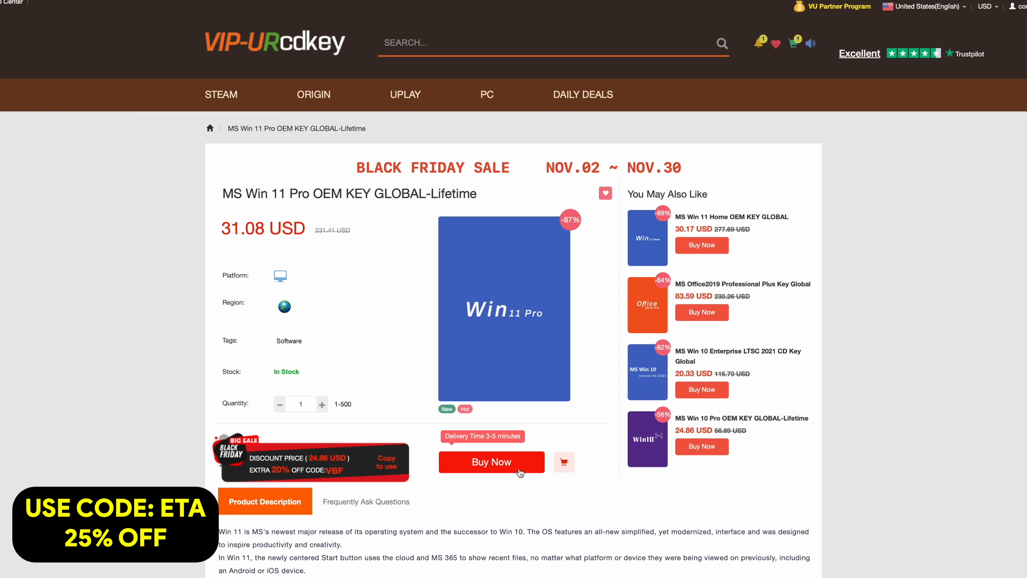
{"action": "left_click", "coordinate": [491, 461]}
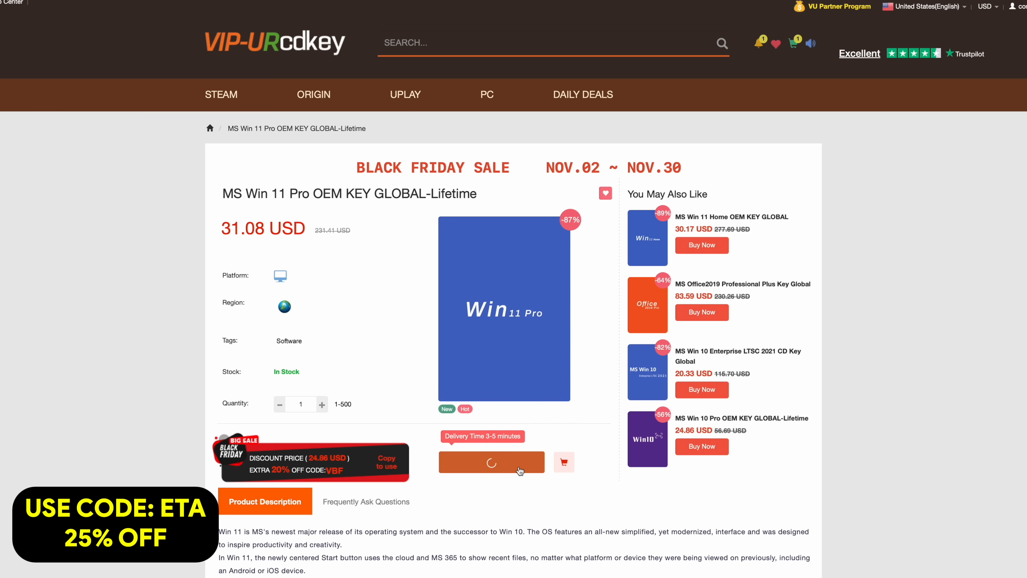
Apply the ETA promotion code to the order, dropping the total to 23.31 USD
{"action": "left_click", "coordinate": [491, 462]}
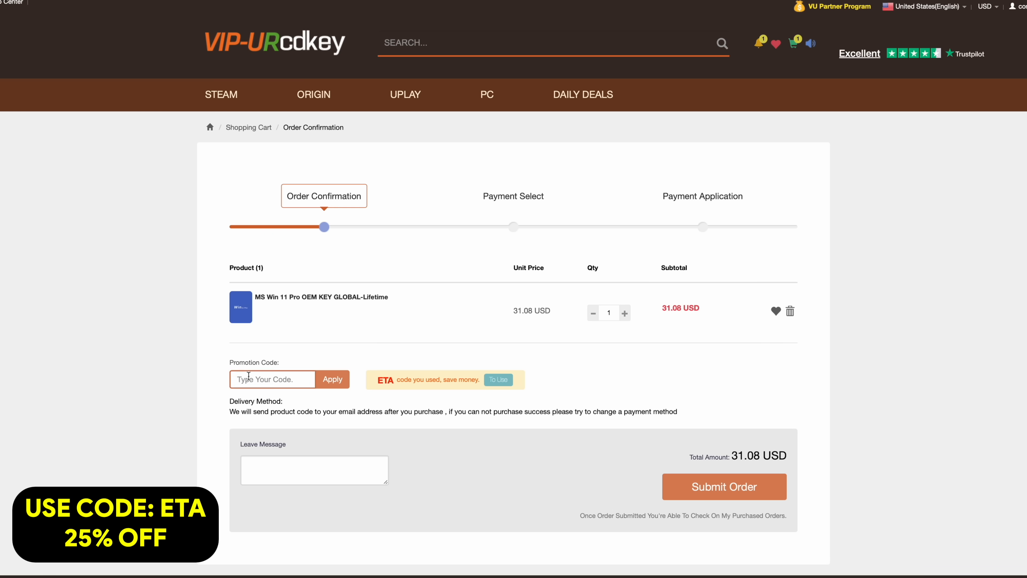
{"action": "type", "text": "ETA"}
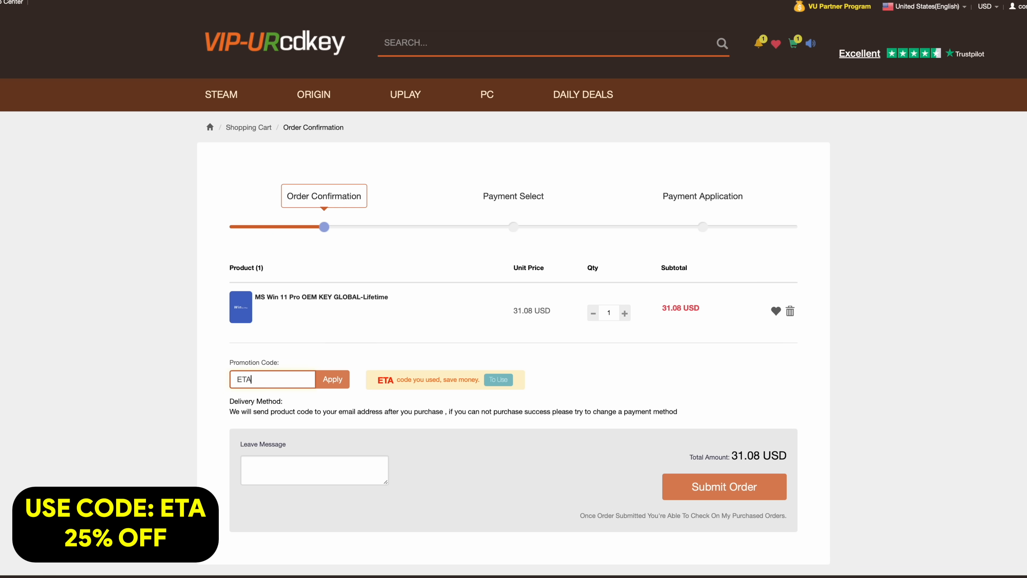
{"action": "left_click", "coordinate": [724, 486]}
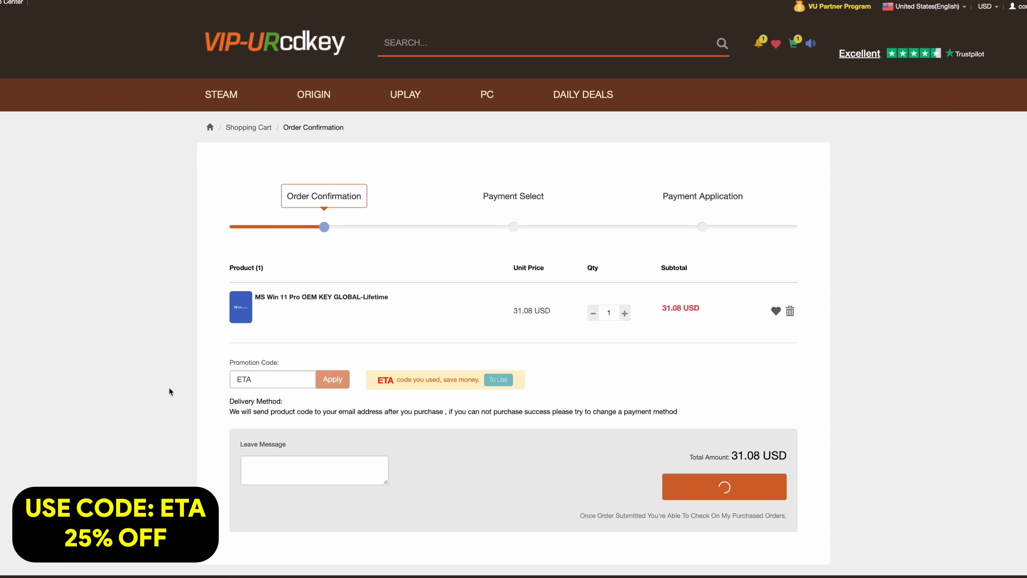
{"action": "left_click", "coordinate": [332, 379]}
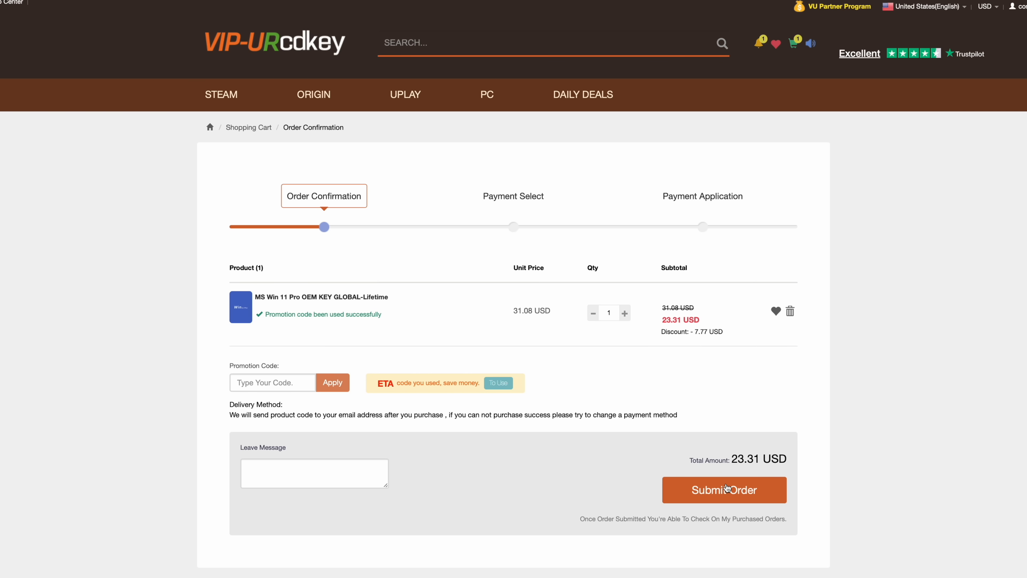
Reach the Windows activation settings page via a Settings search for 'act'
{"action": "left_click", "coordinate": [350, 561]}
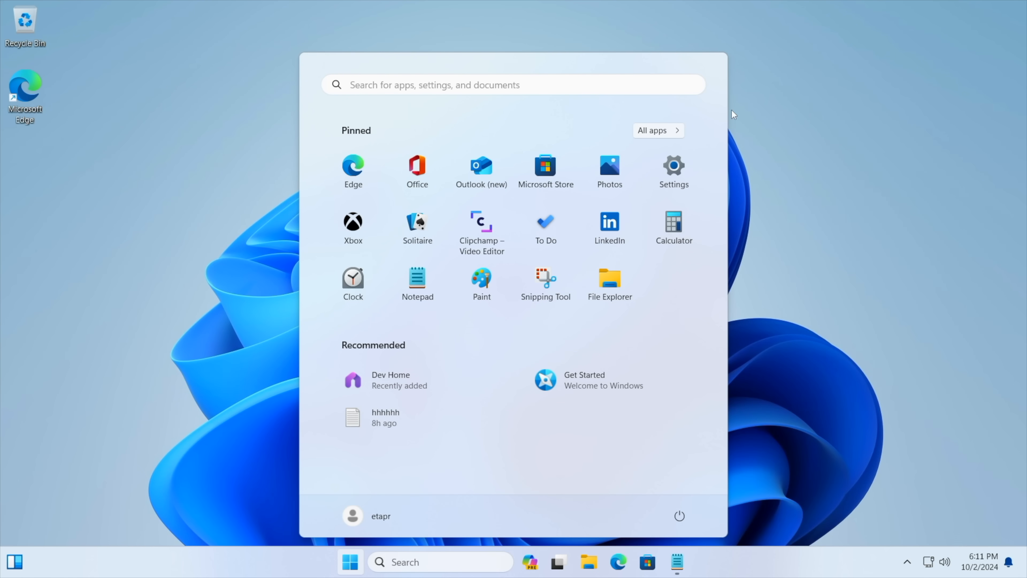
{"action": "left_click", "coordinate": [673, 166]}
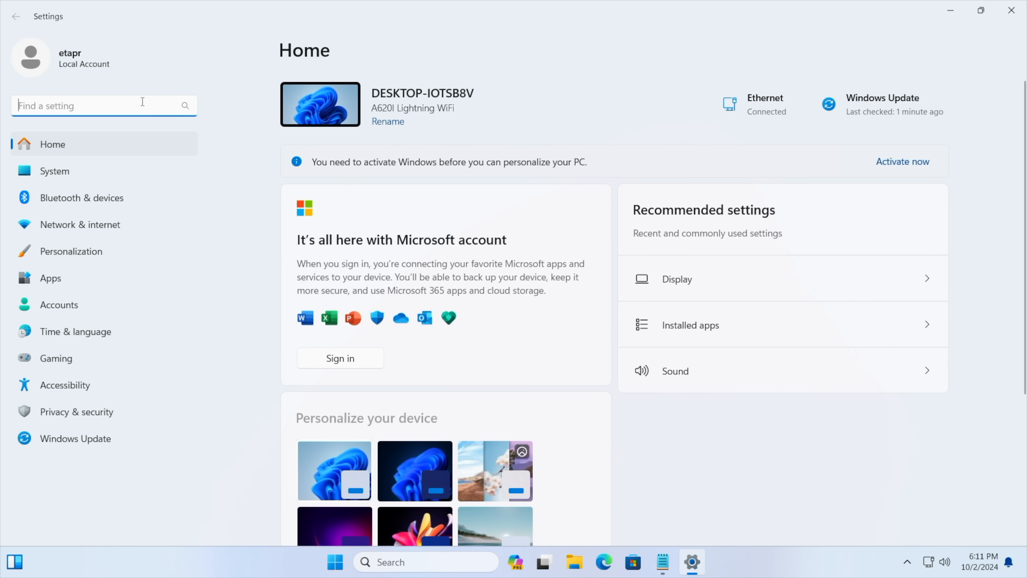
{"action": "type", "text": "act"}
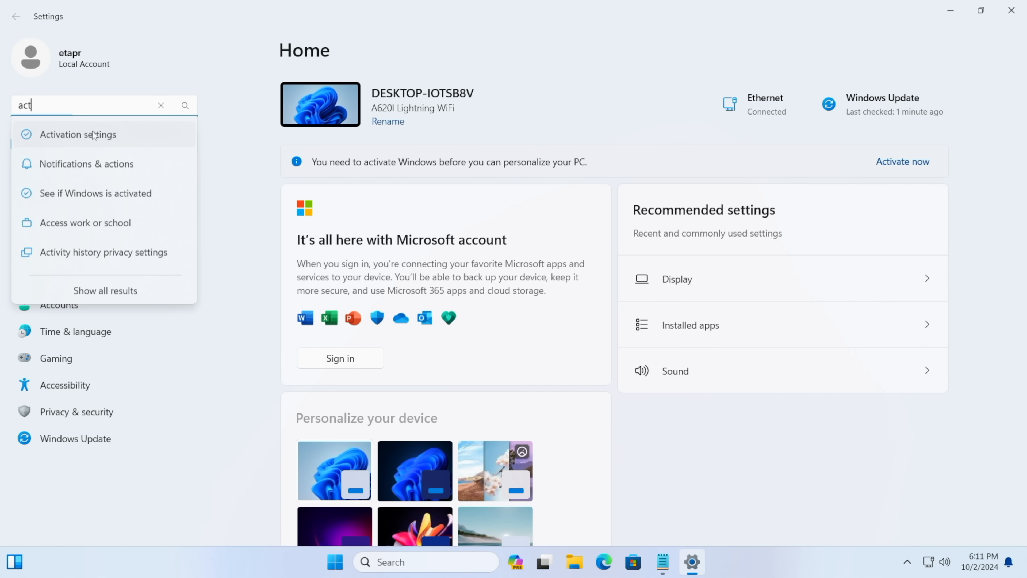
{"action": "left_click", "coordinate": [78, 134]}
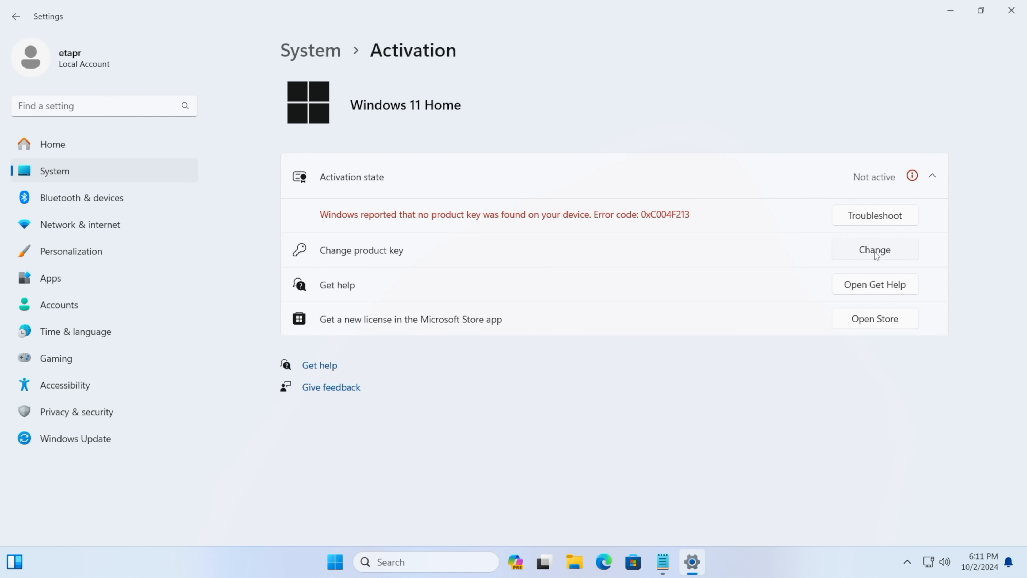
Enter the new Windows product key and proceed with it
{"action": "left_click", "coordinate": [873, 250]}
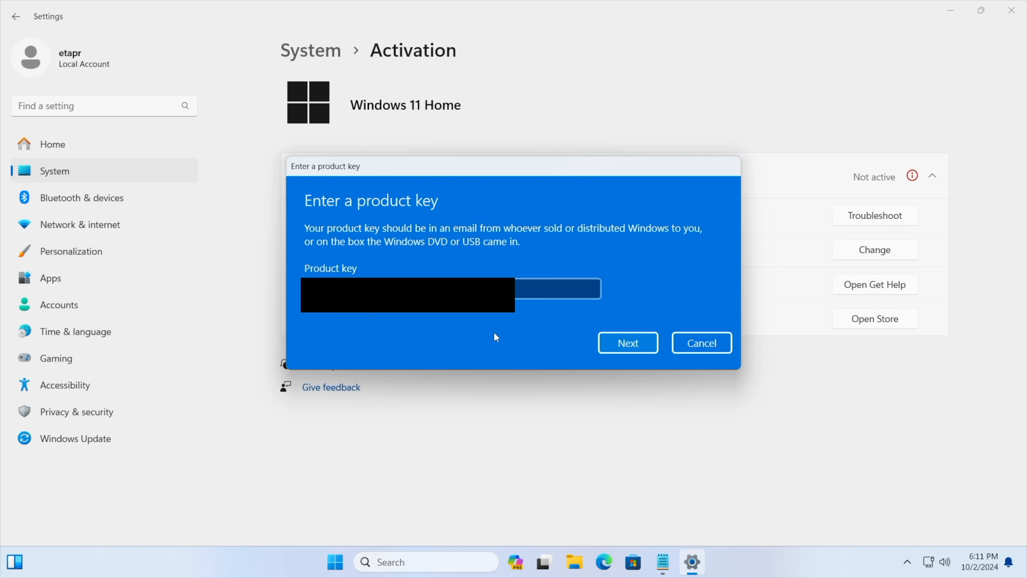
{"action": "left_click", "coordinate": [627, 343]}
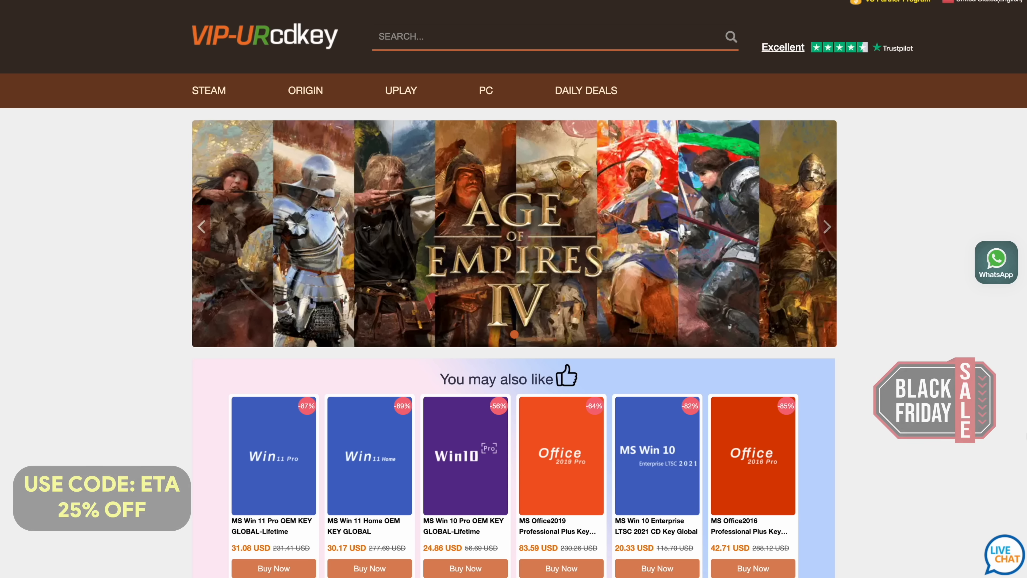
{"action": "scroll", "scroll_direction": "down", "scroll_amount": 3}
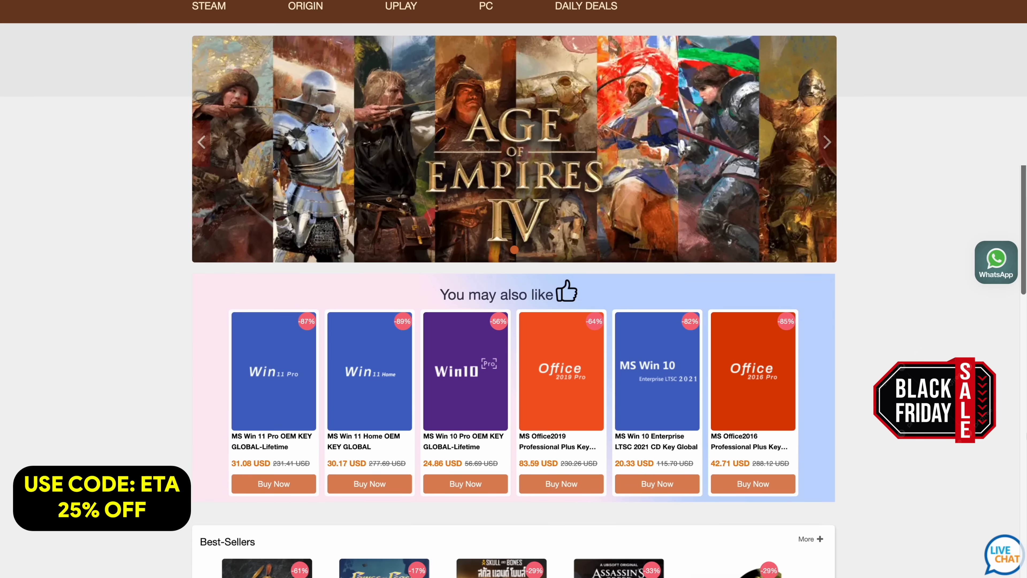
{"action": "scroll", "scroll_direction": "down", "scroll_amount": 3}
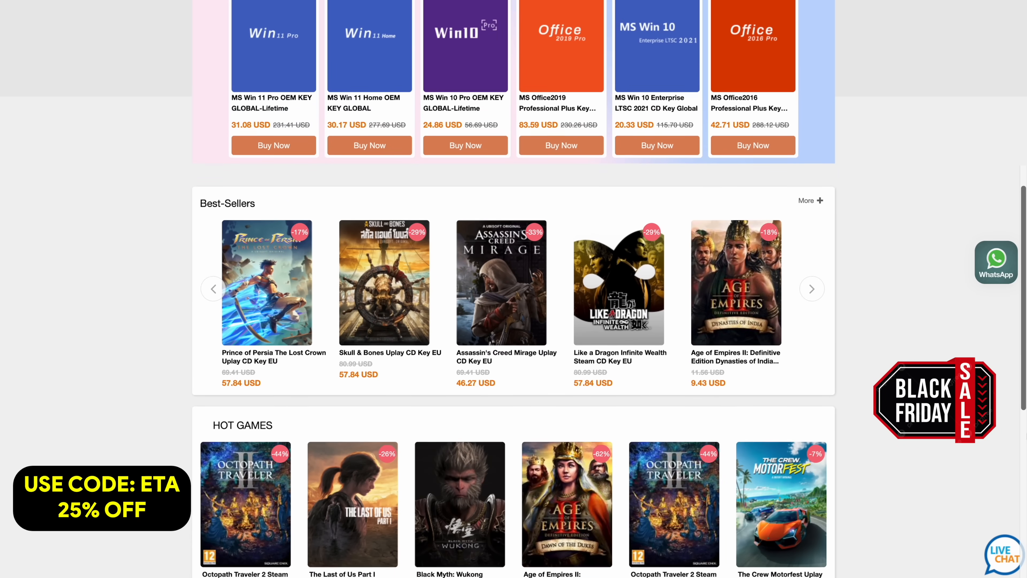
{"action": "scroll", "scroll_direction": "down", "scroll_amount": 3}
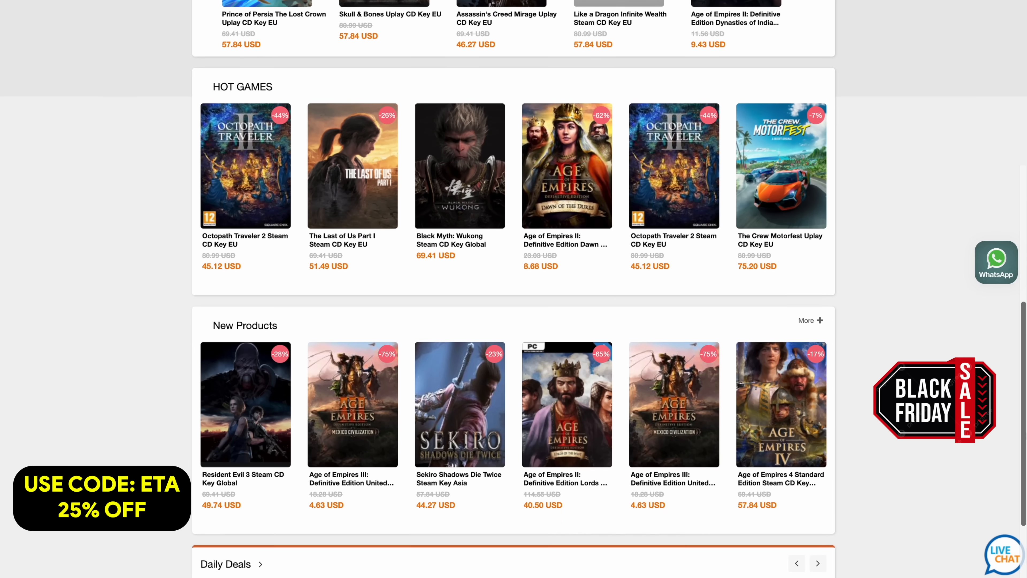
{"action": "scroll", "scroll_direction": "down", "scroll_amount": 3}
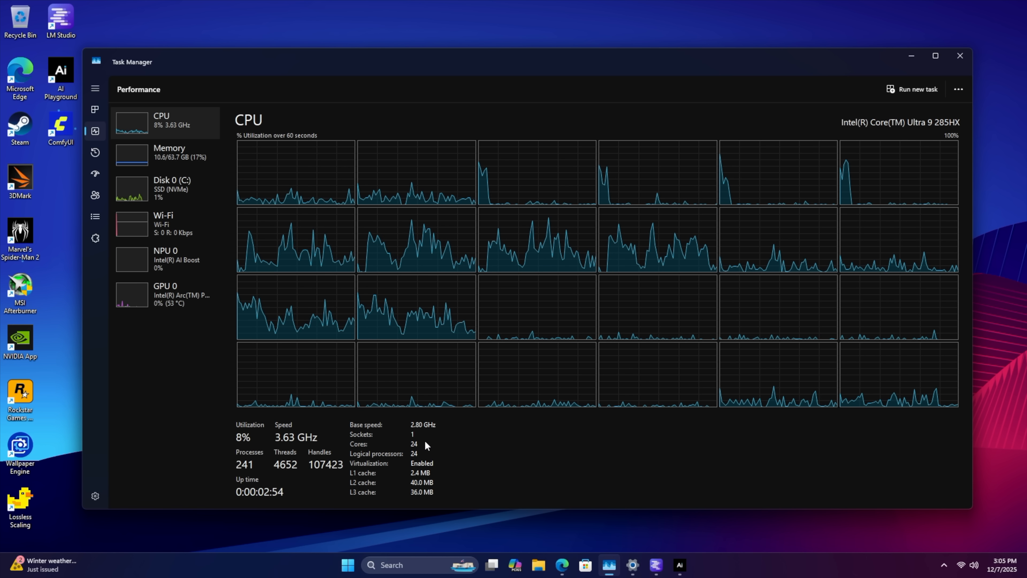
{"action": "mouse_move", "coordinate": [384, 388]}
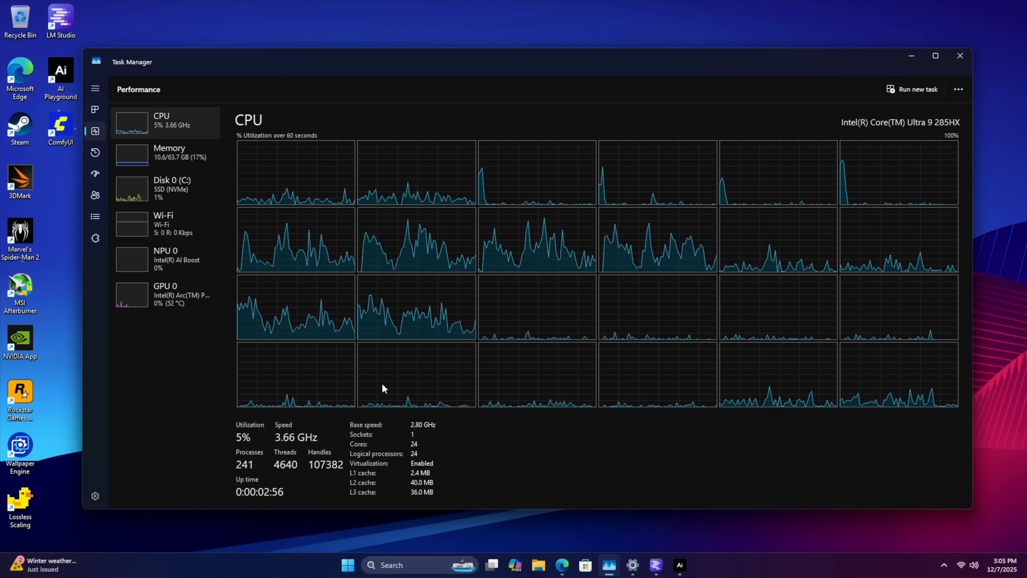
Show the Intel Arc Pro B50 GPU performance graphs in Task Manager
{"action": "left_click", "coordinate": [169, 151]}
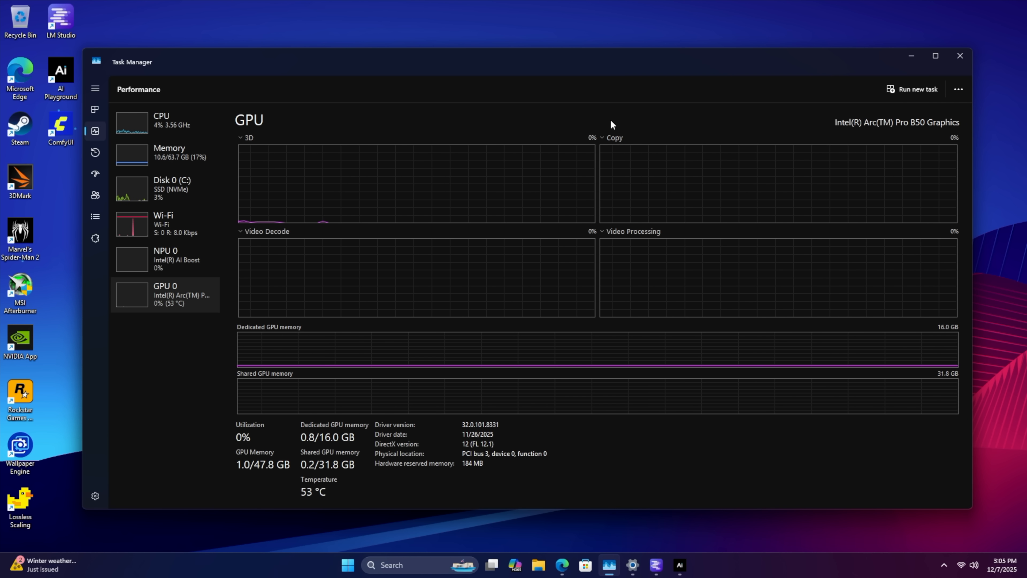
{"action": "mouse_move", "coordinate": [904, 136]}
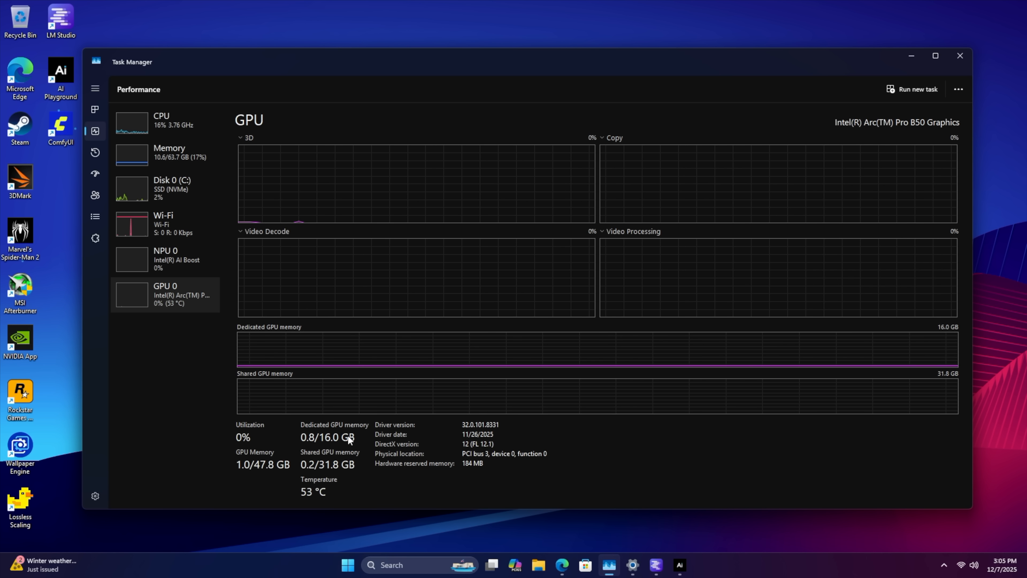
{"action": "mouse_move", "coordinate": [900, 141]}
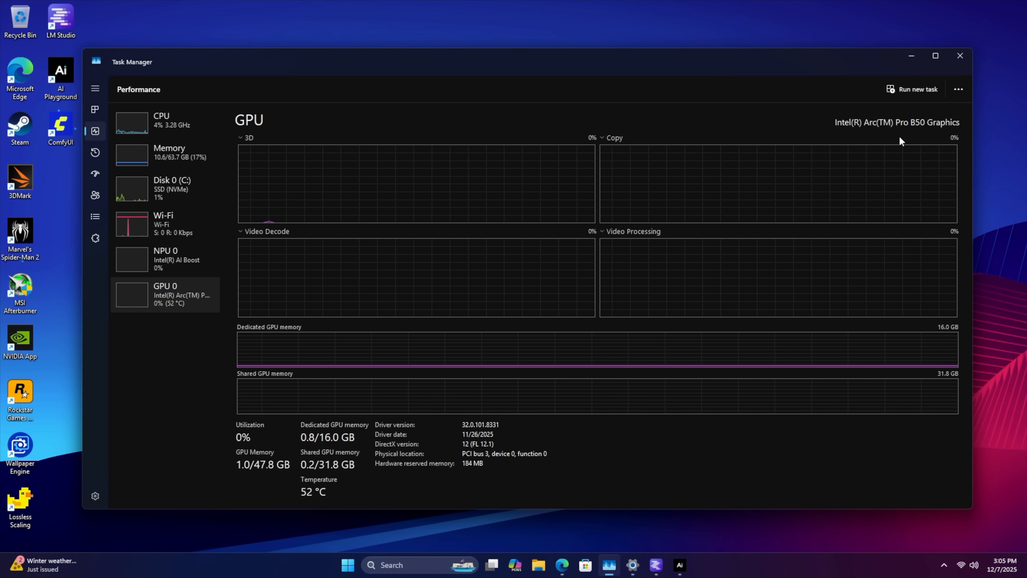
{"action": "mouse_move", "coordinate": [168, 123]}
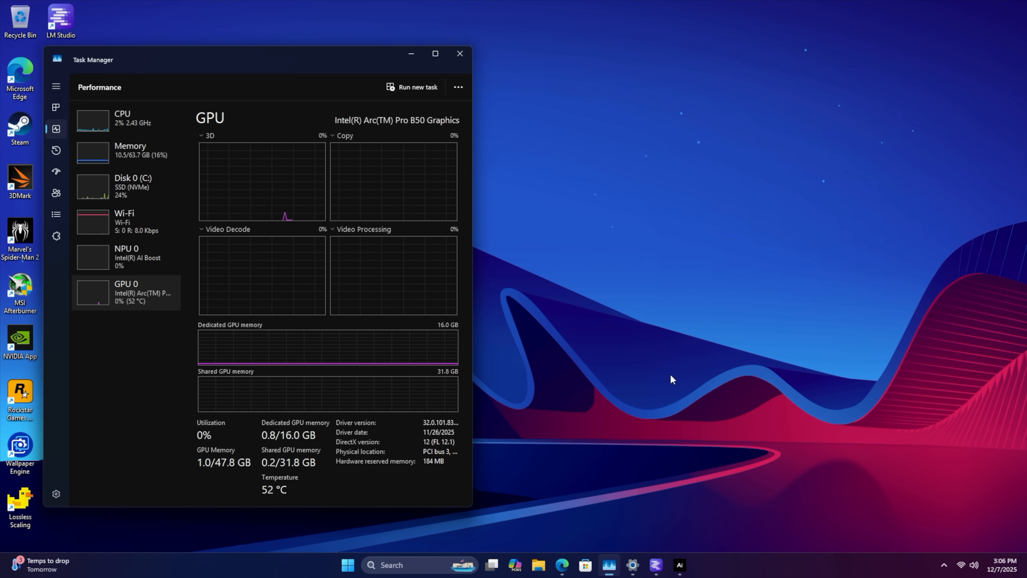
Launch ComfyUI from AI Playground's Enhance page, which reports the device as unsupported
{"action": "left_click", "coordinate": [679, 565]}
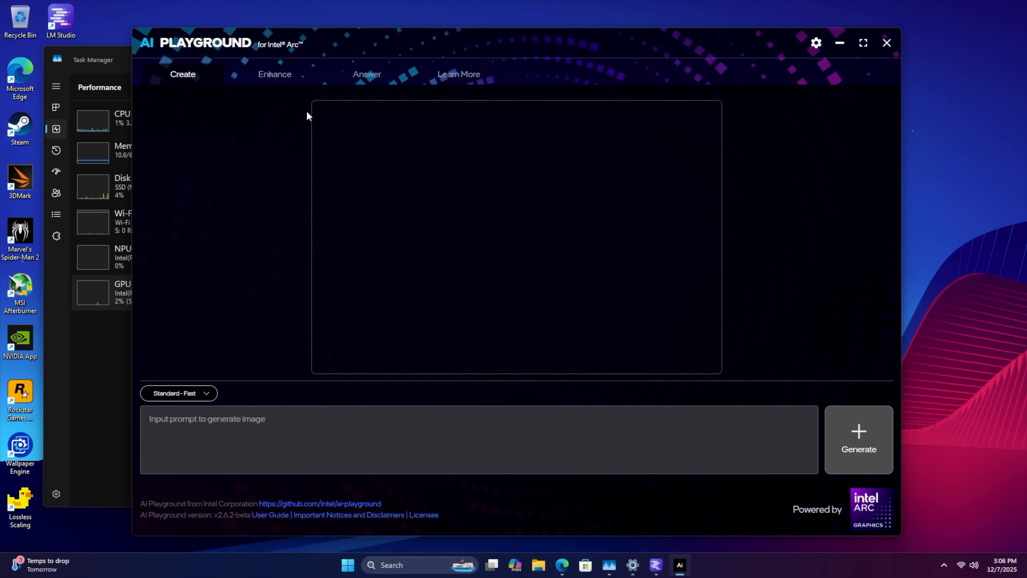
{"action": "mouse_move", "coordinate": [266, 136]}
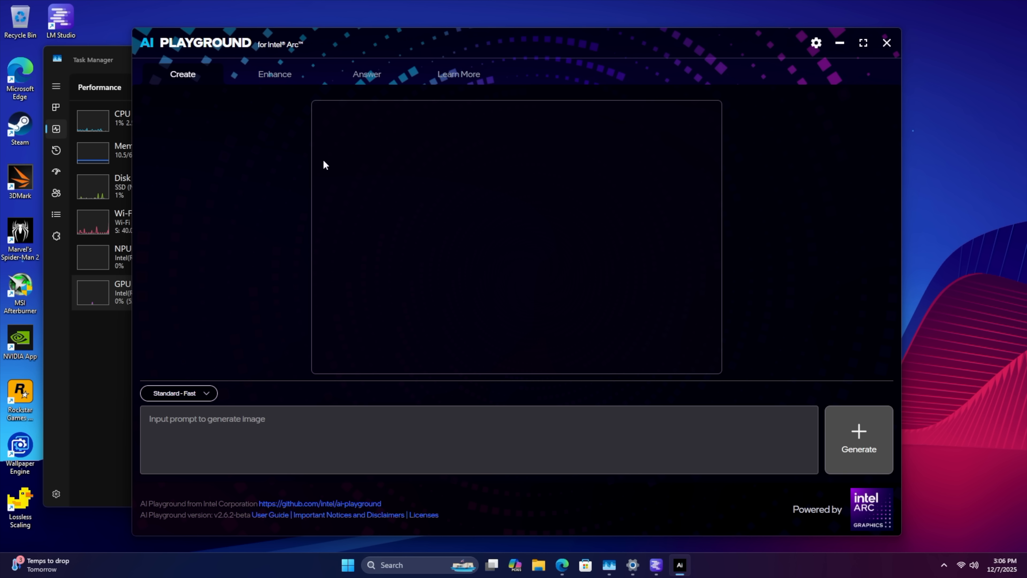
{"action": "left_click", "coordinate": [365, 74]}
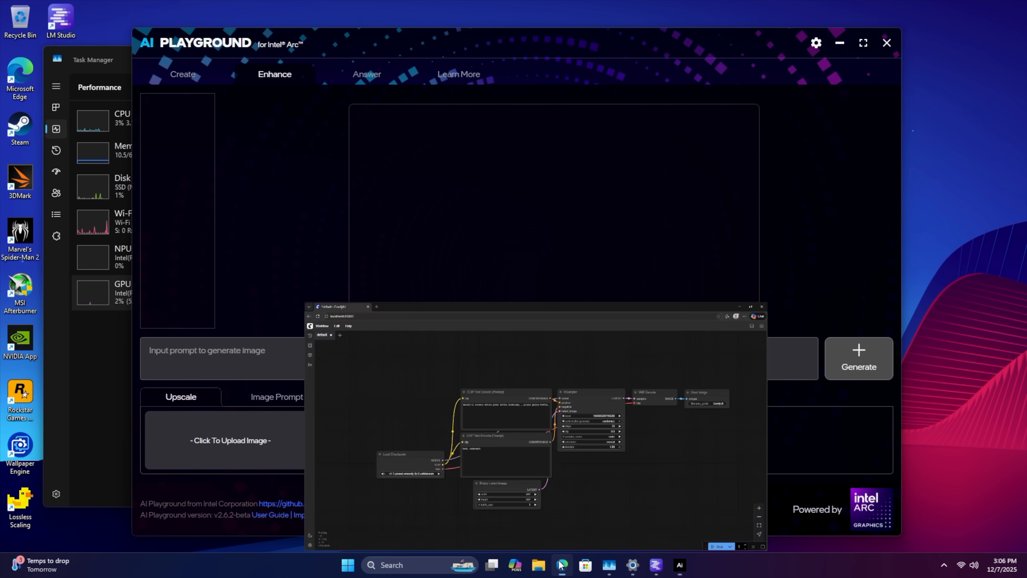
{"action": "left_click", "coordinate": [751, 306]}
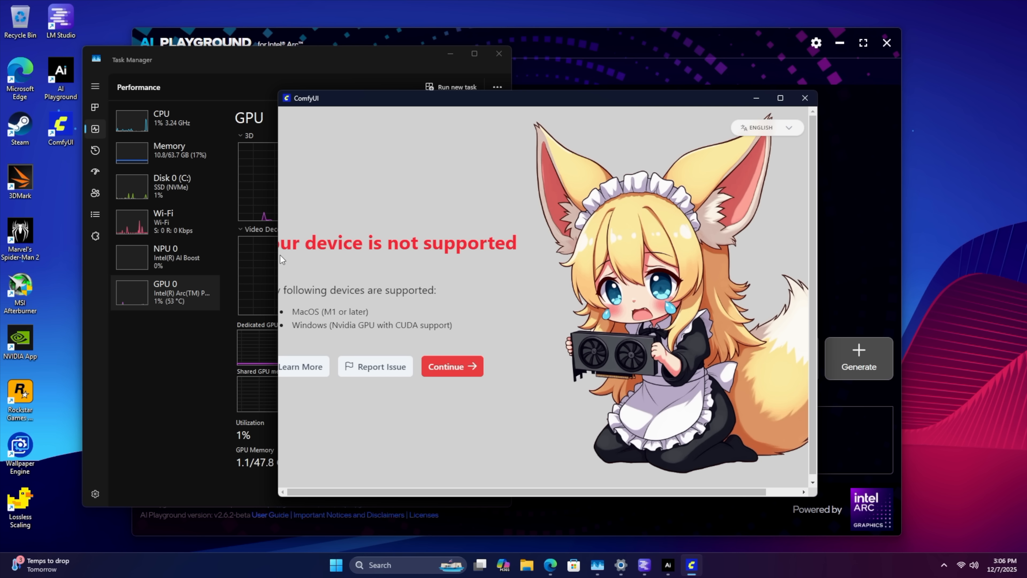
Dismiss the unsupported-device warning and browse ComfyUI's workflow template gallery
{"action": "left_click", "coordinate": [451, 366]}
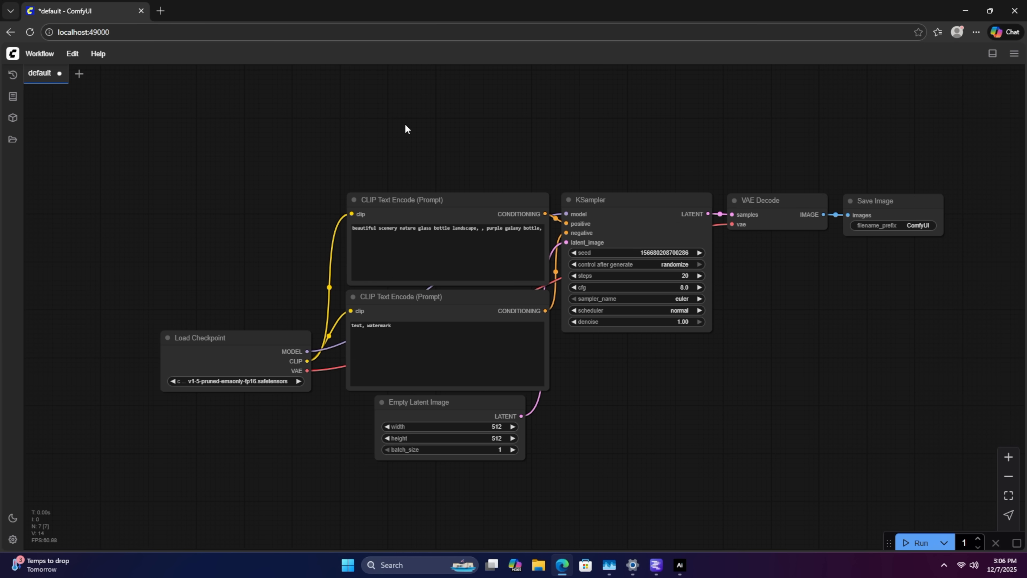
{"action": "left_click", "coordinate": [38, 54]}
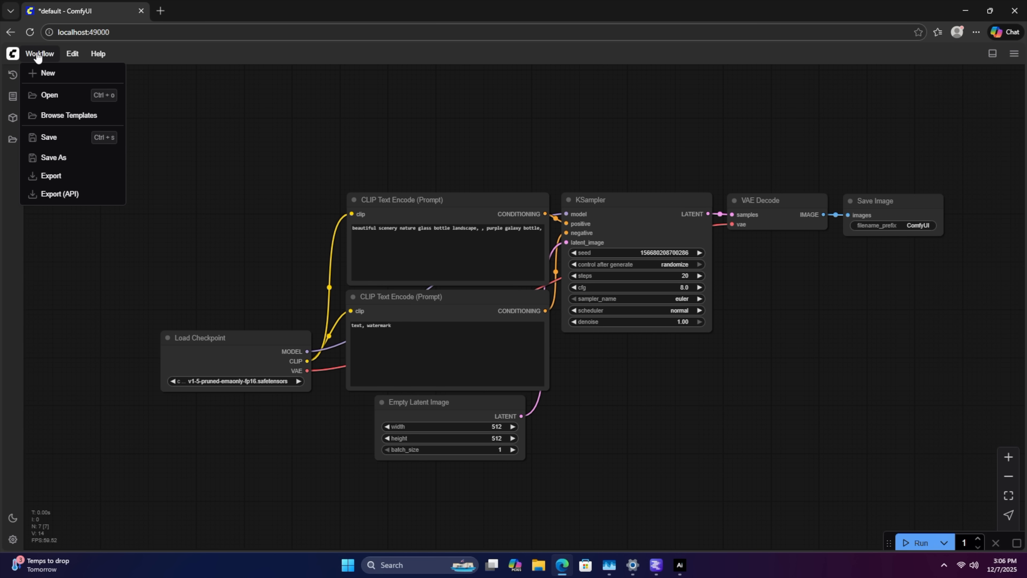
{"action": "left_click", "coordinate": [68, 116]}
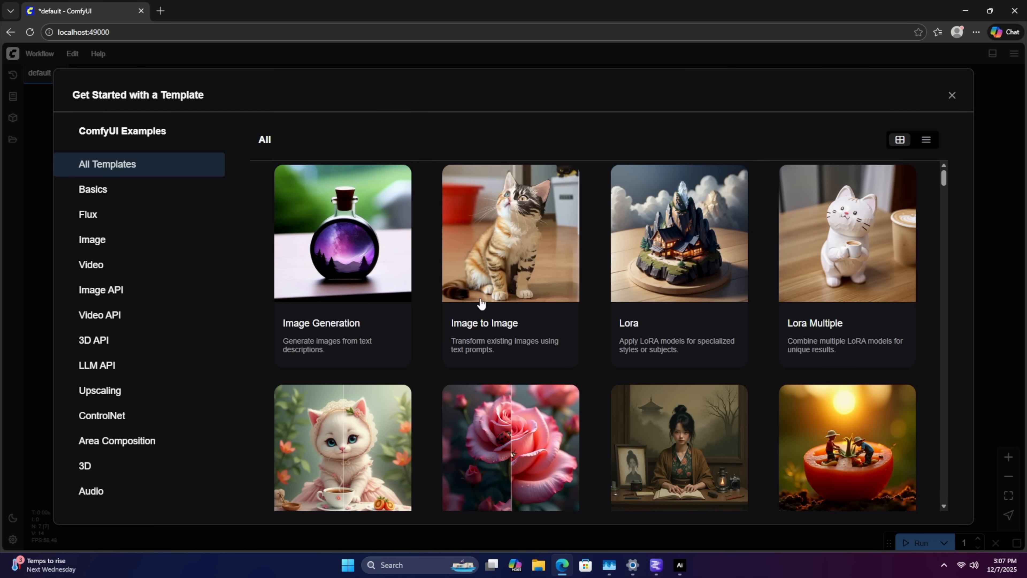
{"action": "scroll", "scroll_direction": "down", "scroll_amount": 3}
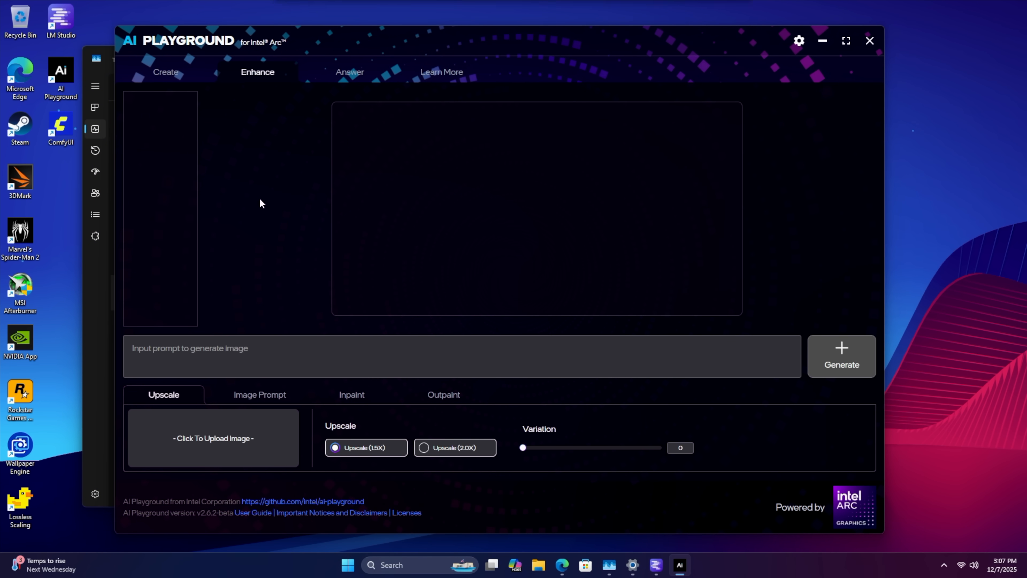
Bring AI Playground's image creation page up beside Task Manager's GPU monitor
{"action": "left_click", "coordinate": [166, 72]}
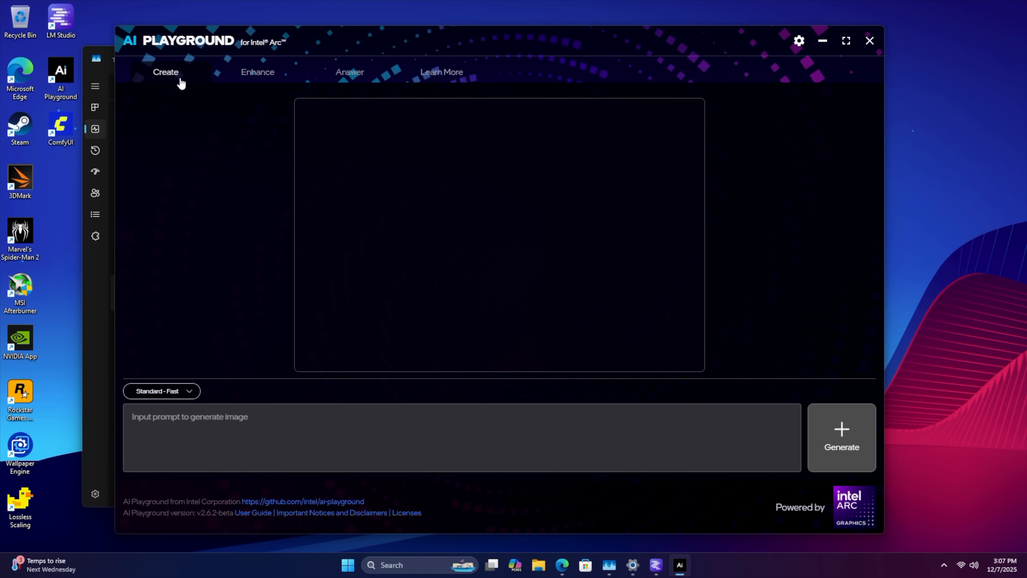
{"action": "left_click", "coordinate": [256, 71]}
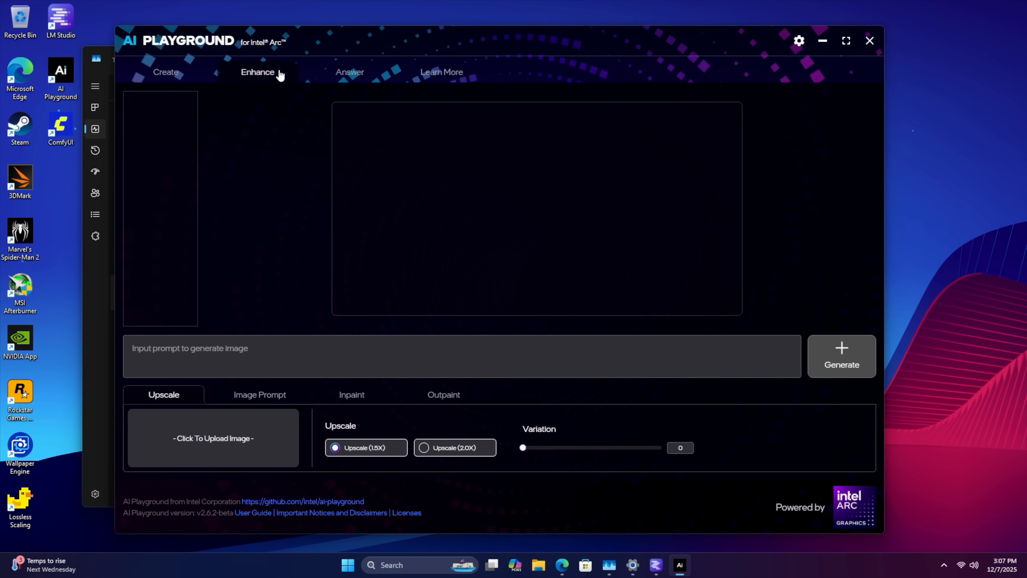
{"action": "left_click", "coordinate": [349, 72]}
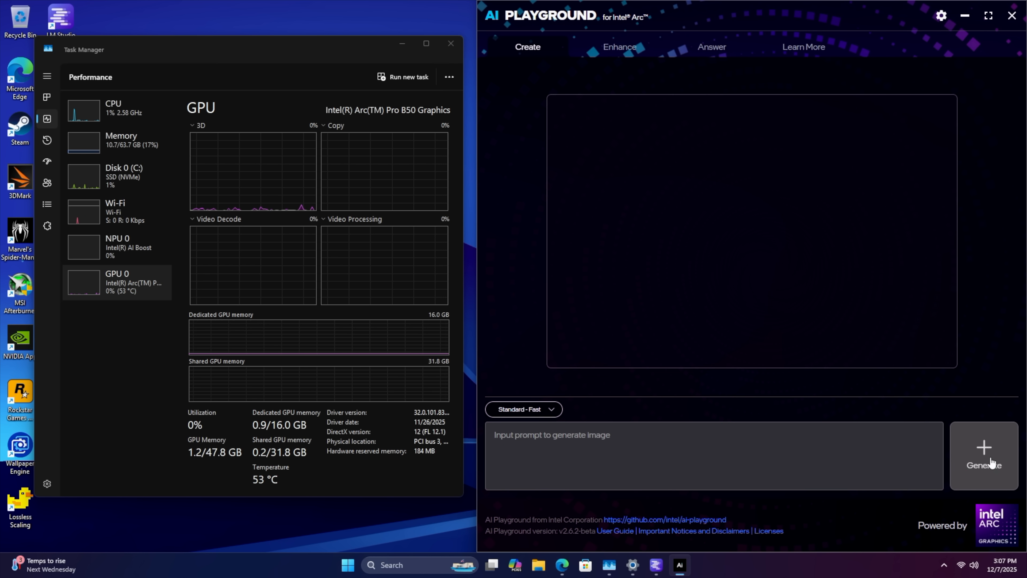
Generate images and view the waterfall and red sports car results in the gallery
{"action": "left_click", "coordinate": [983, 455]}
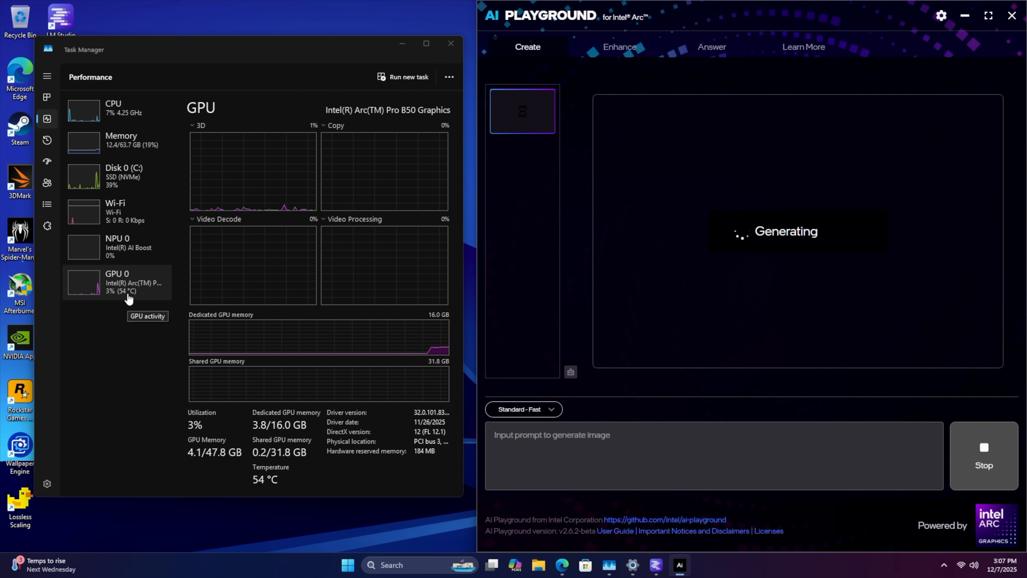
{"action": "mouse_move", "coordinate": [121, 144]}
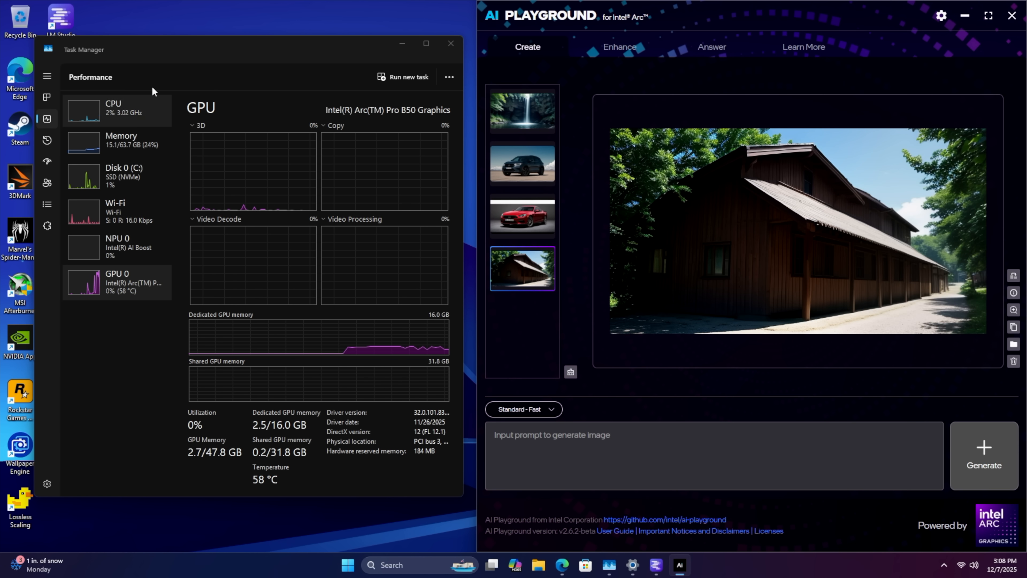
{"action": "left_click", "coordinate": [522, 111]}
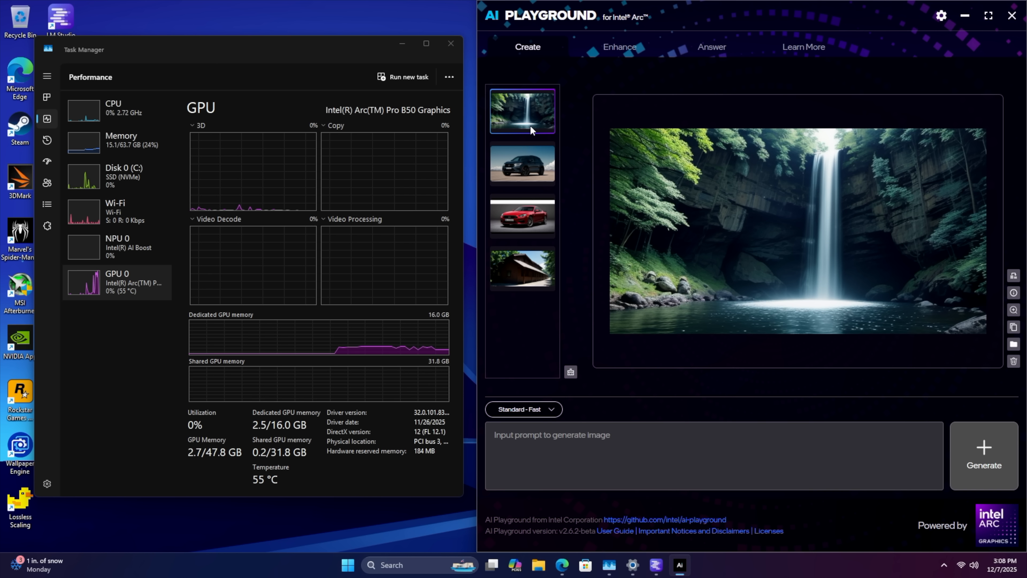
{"action": "left_click", "coordinate": [522, 216]}
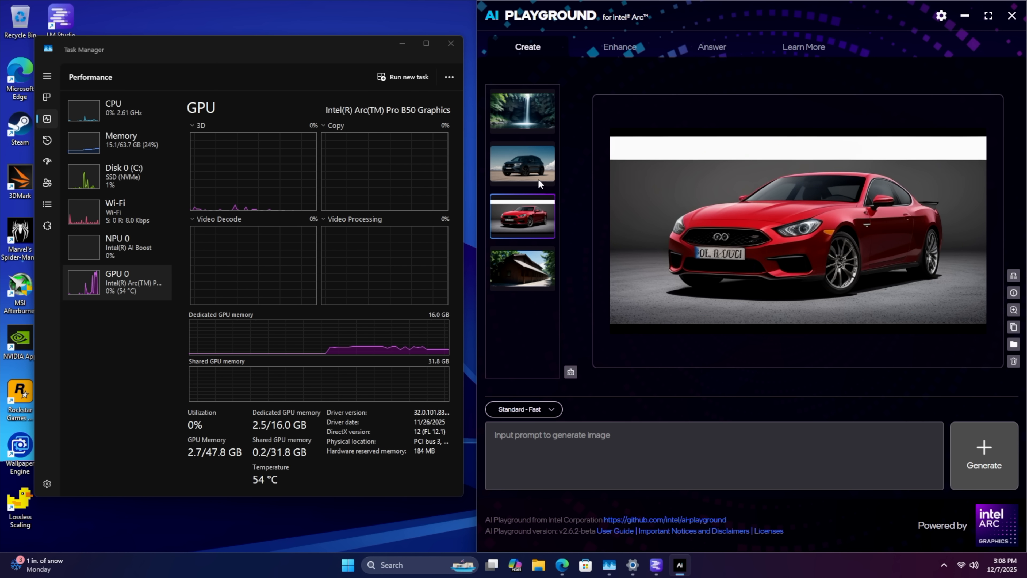
Switch AI Playground to the Answer chat page with Phi-3.5-mini-instruct-int4-ov ready
{"action": "left_click", "coordinate": [522, 112]}
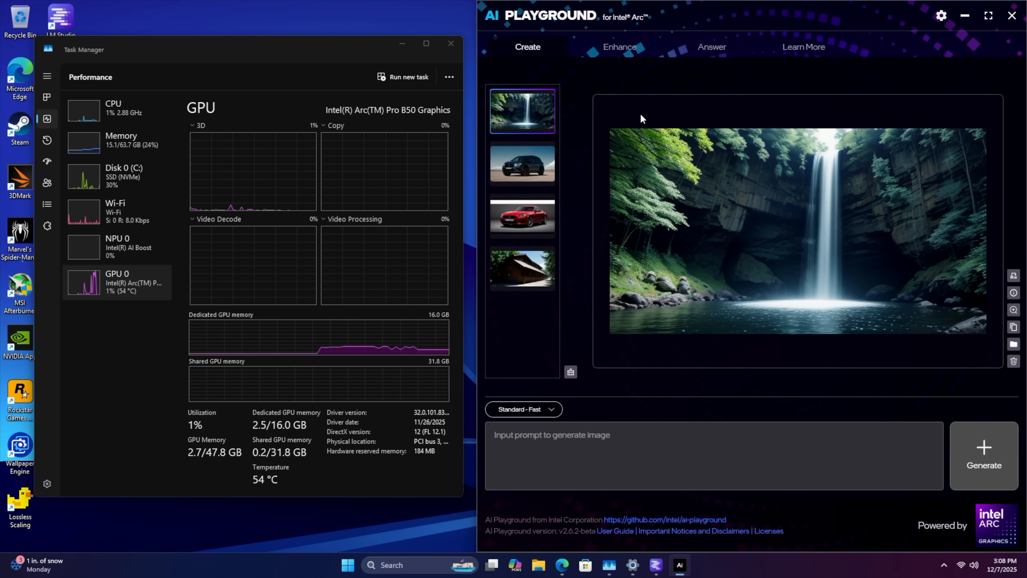
{"action": "left_click", "coordinate": [618, 47]}
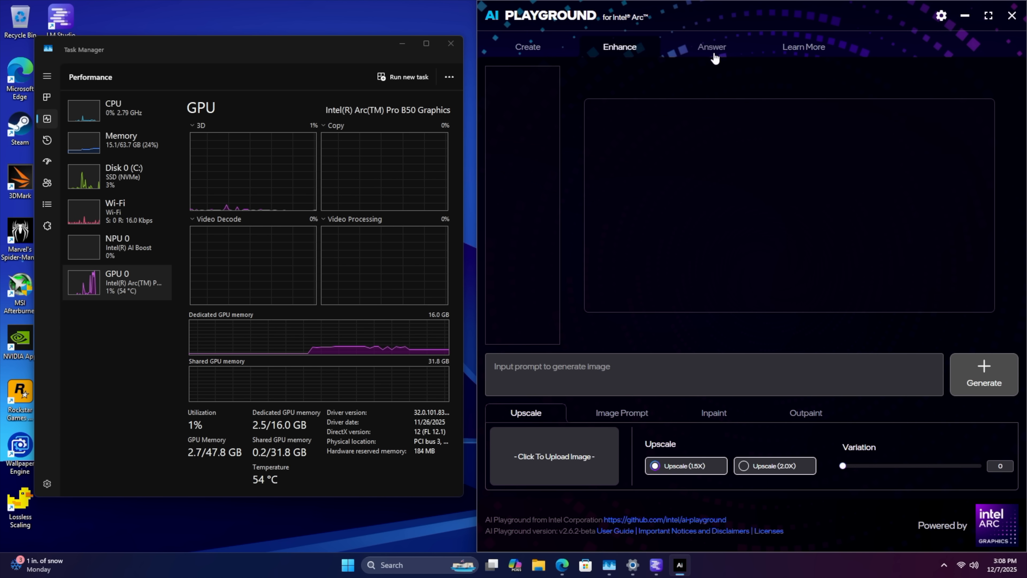
{"action": "left_click", "coordinate": [711, 46]}
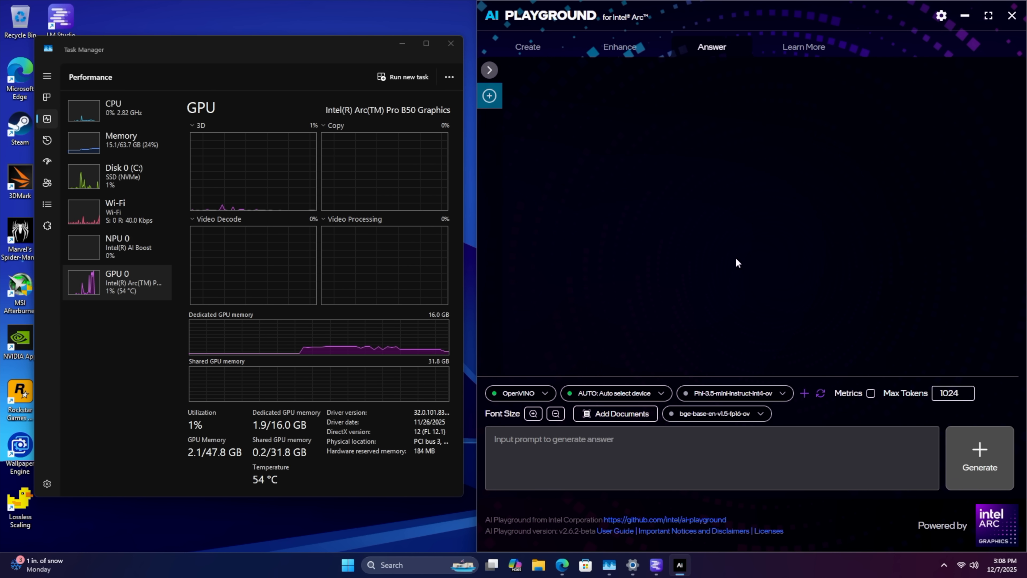
{"action": "mouse_move", "coordinate": [949, 65]}
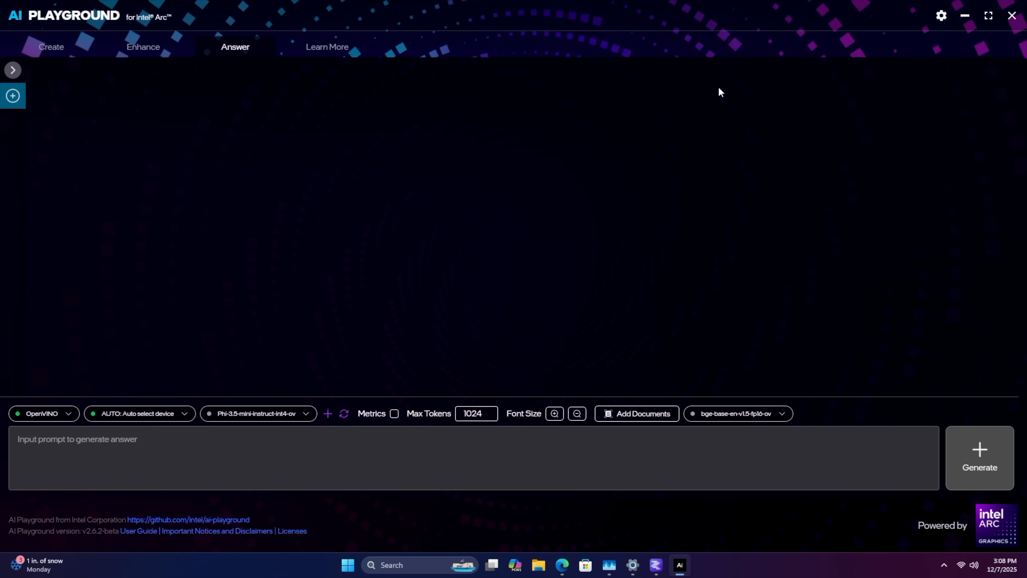
{"action": "mouse_move", "coordinate": [306, 47]}
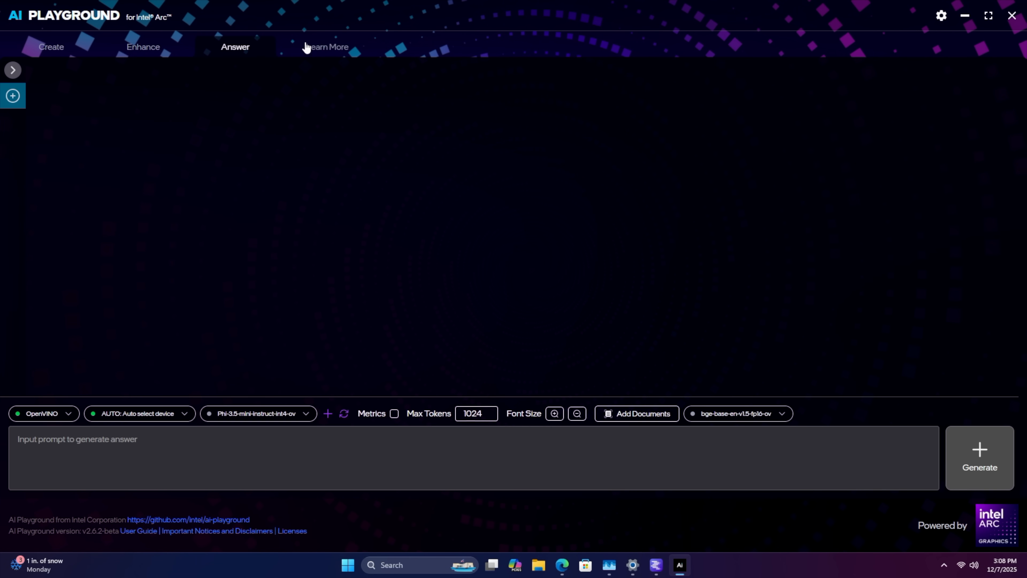
{"action": "left_click", "coordinate": [50, 47]}
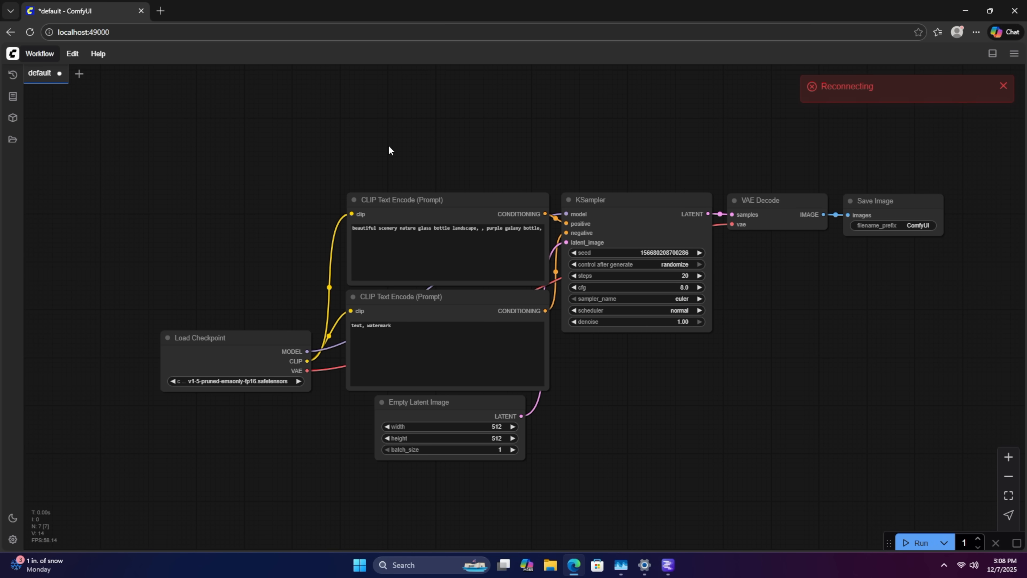
{"action": "mouse_move", "coordinate": [29, 59]}
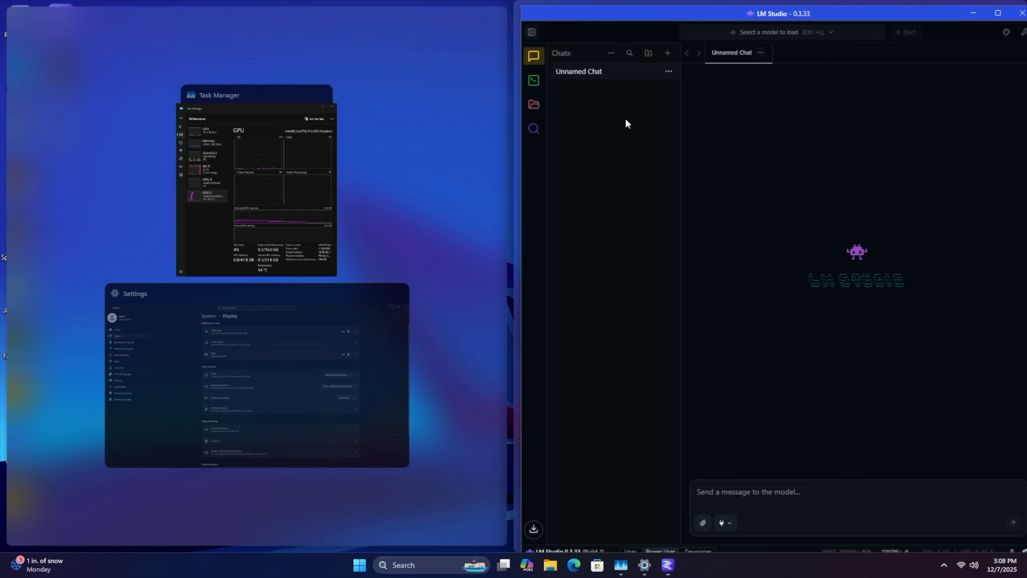
Load OpenAI's gpt-oss 20B model in LM Studio while Task Manager shows memory use beside it
{"action": "left_click", "coordinate": [767, 32]}
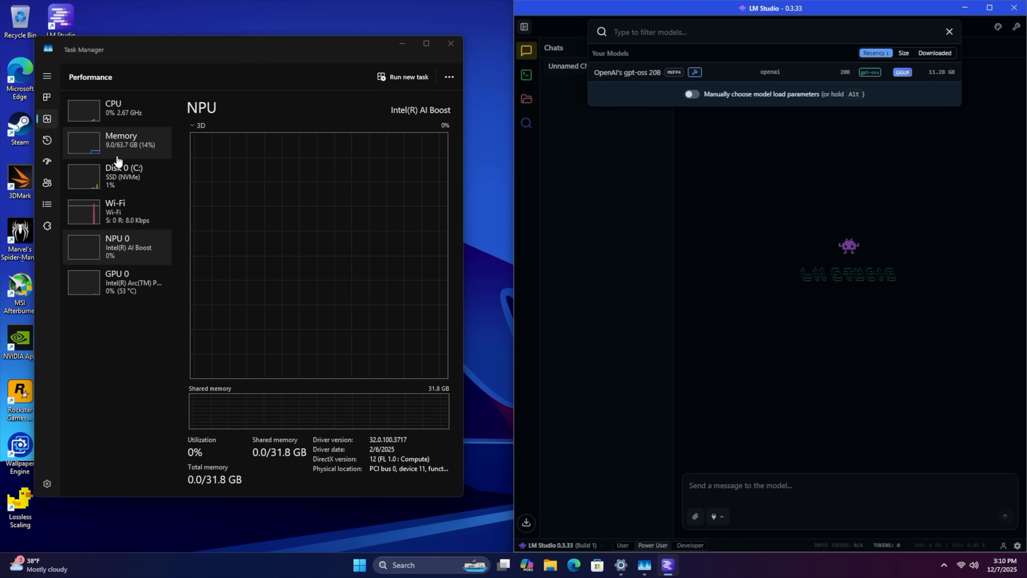
{"action": "left_click", "coordinate": [121, 139]}
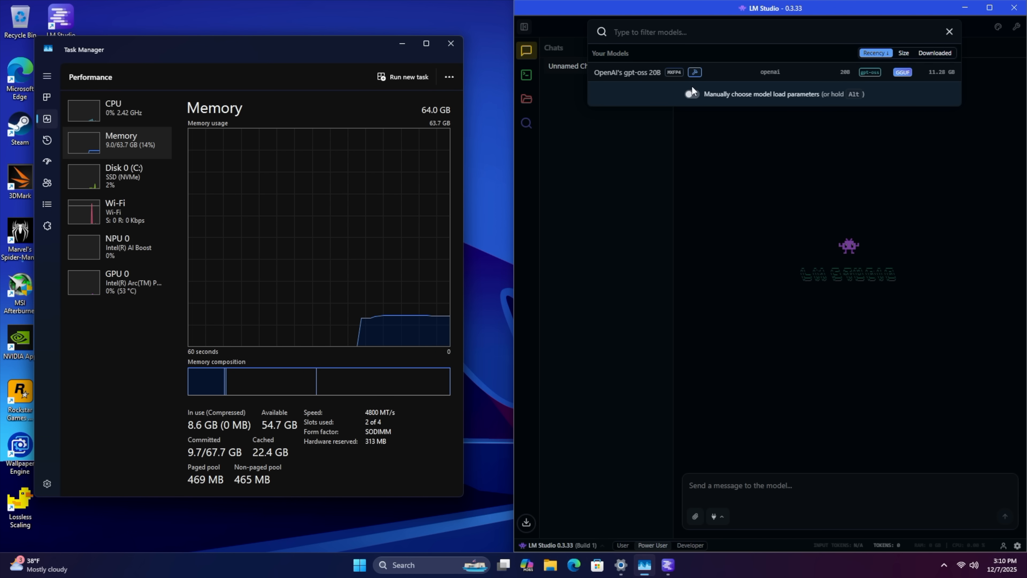
{"action": "left_click", "coordinate": [627, 73]}
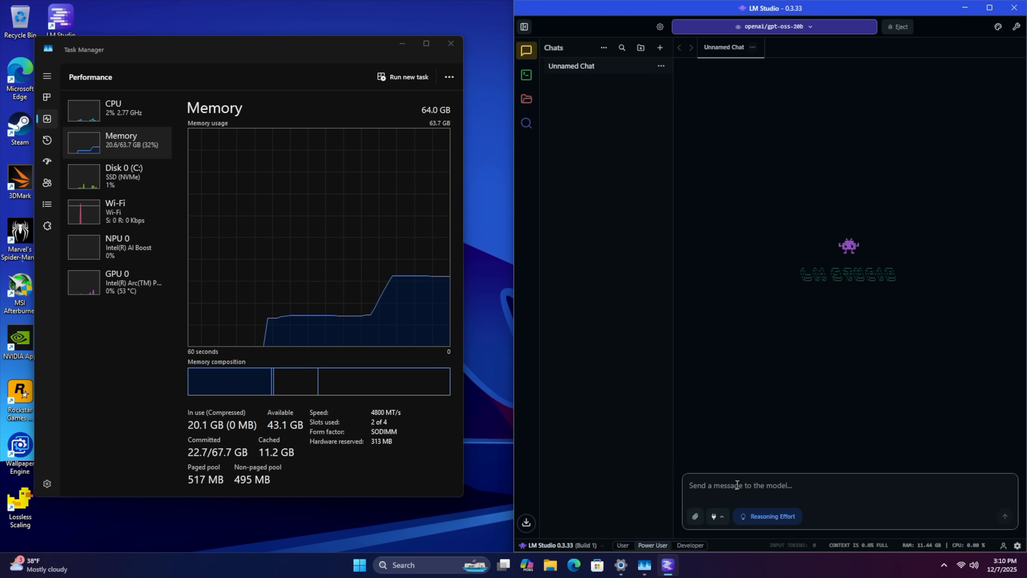
Ask gpt-oss-20b how to make a pizza while watching CPU and GPU graphs in Task Manager
{"action": "type", "text": "ho"}
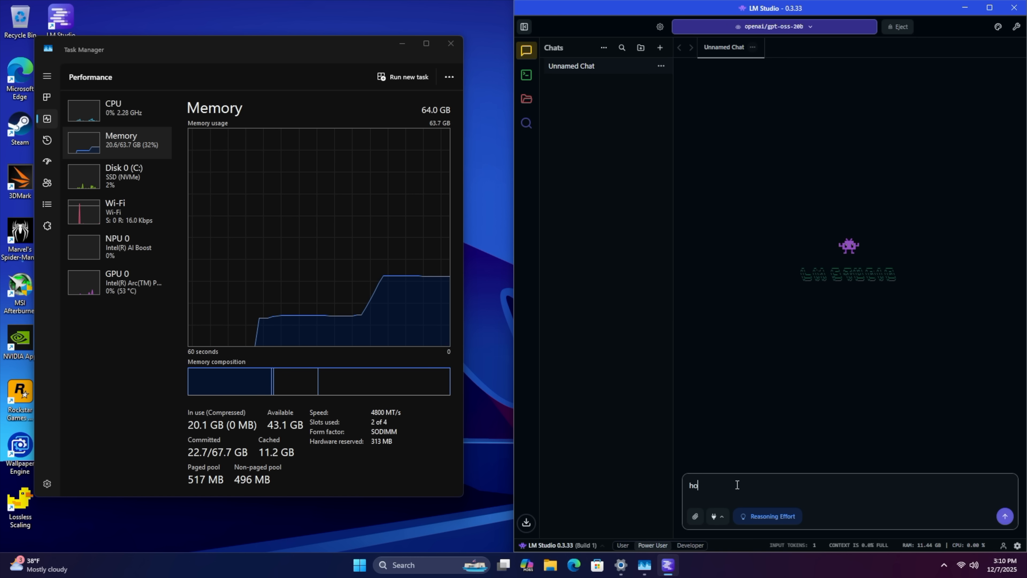
{"action": "left_click", "coordinate": [1005, 516]}
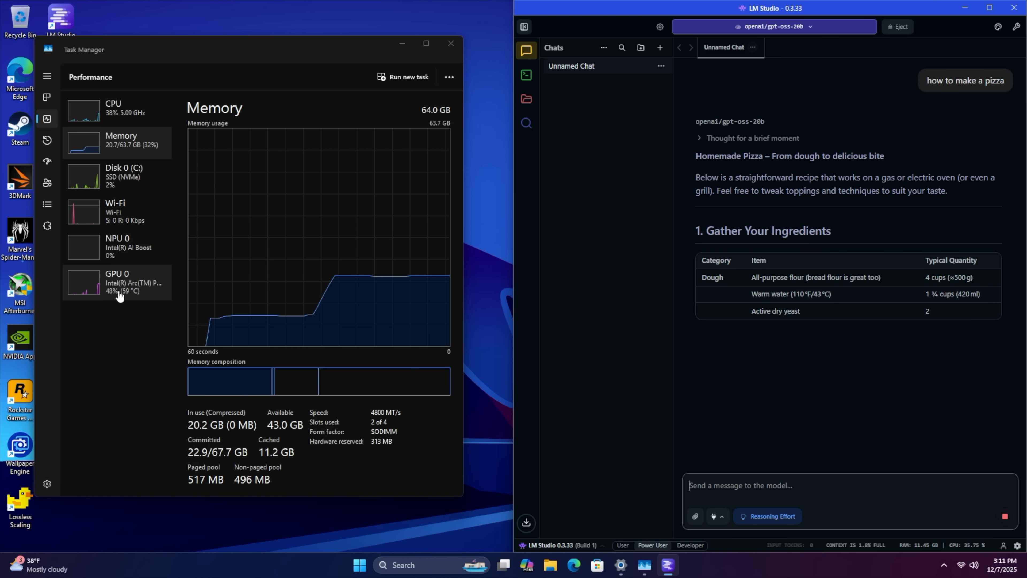
{"action": "left_click", "coordinate": [118, 283]}
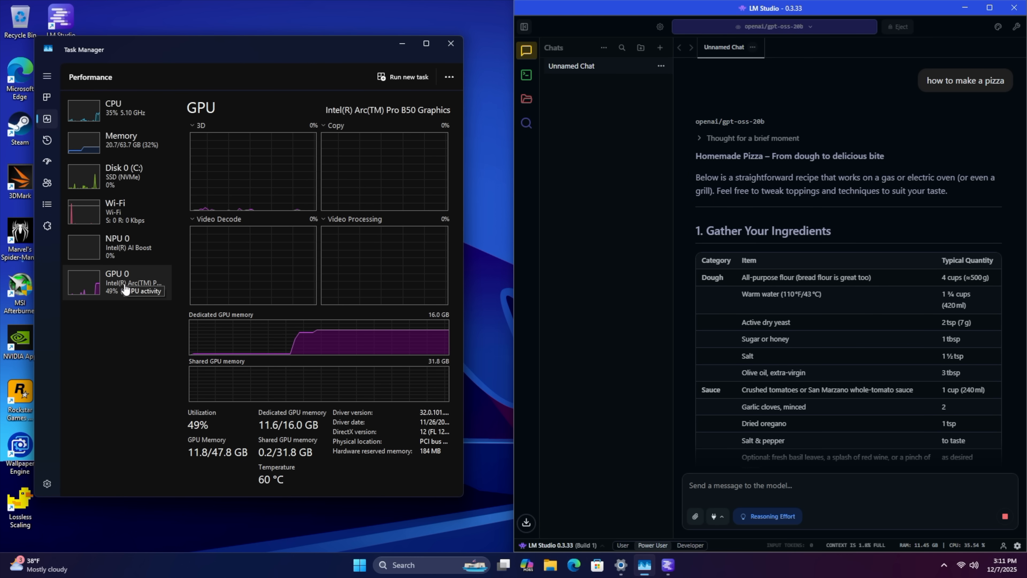
{"action": "left_click", "coordinate": [113, 107]}
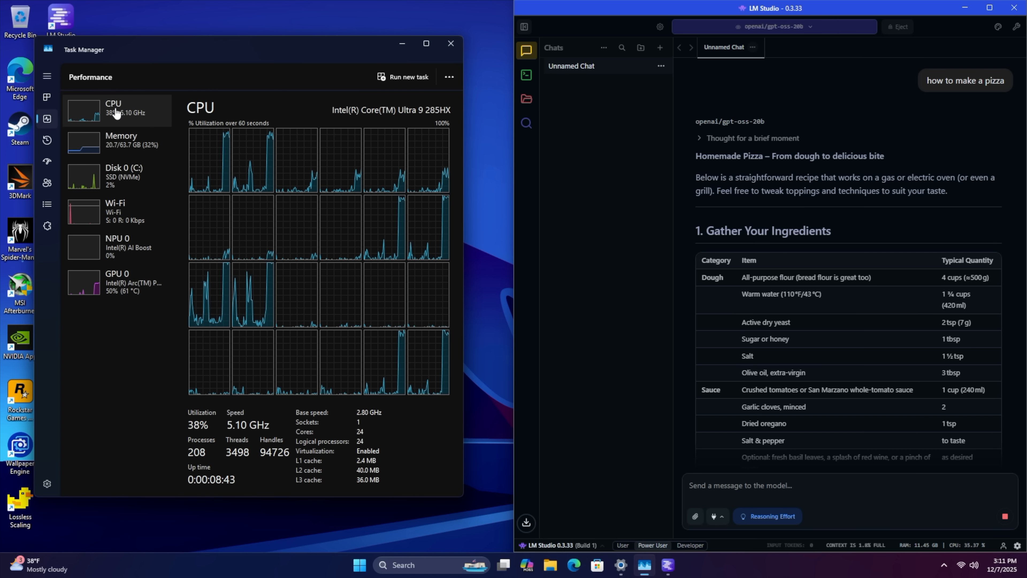
{"action": "left_click", "coordinate": [118, 282]}
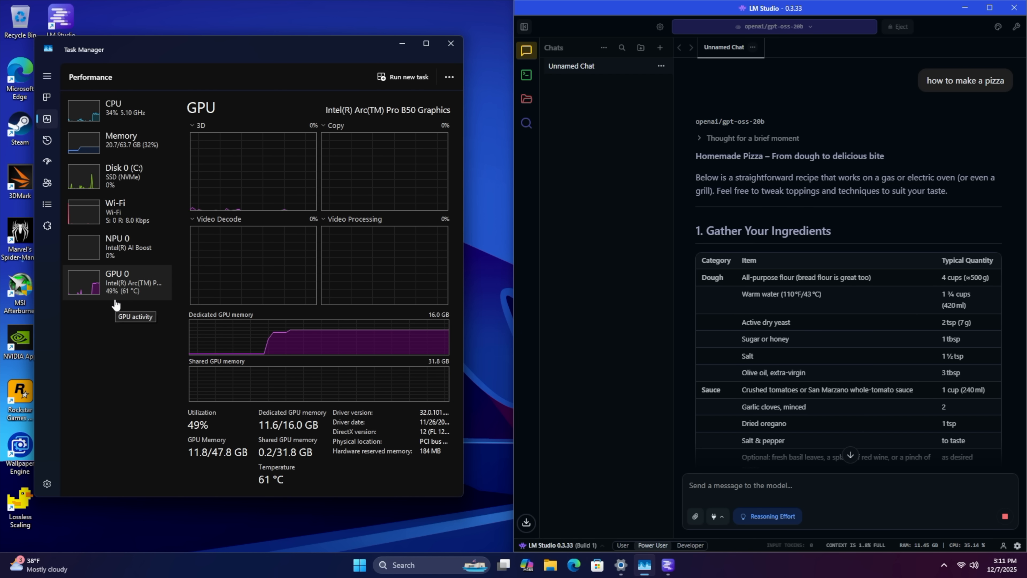
Scroll through the pizza recipe answer as it finishes generating at about 33 tokens/sec
{"action": "scroll", "scroll_direction": "down", "scroll_amount": 3}
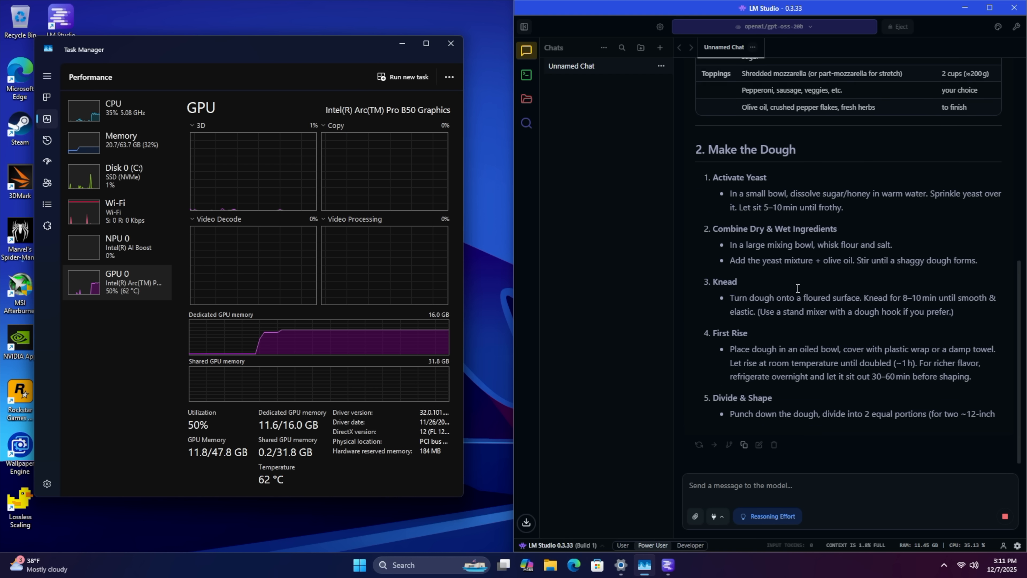
{"action": "scroll", "scroll_direction": "down", "scroll_amount": 3}
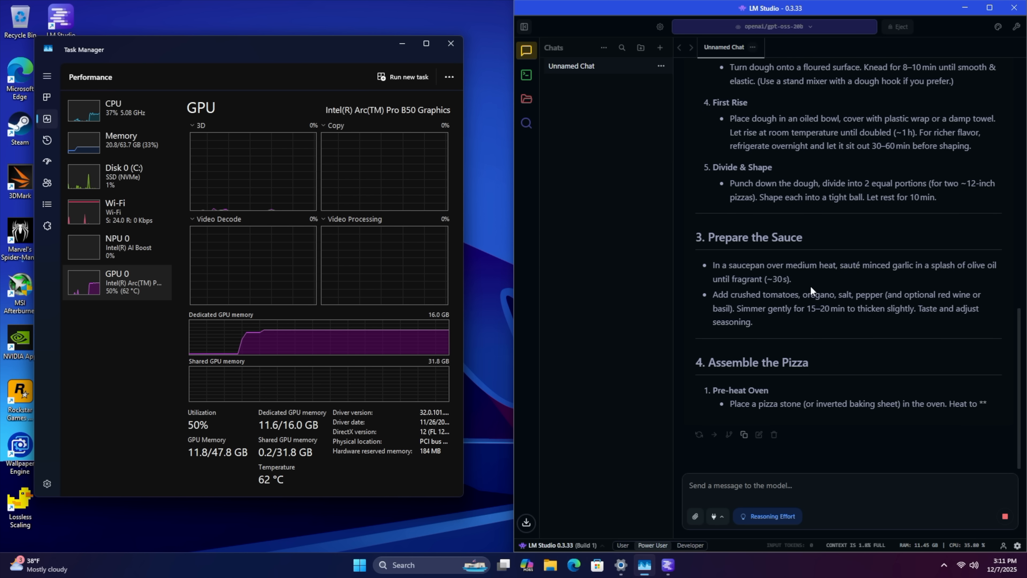
{"action": "scroll", "scroll_direction": "down", "scroll_amount": 3}
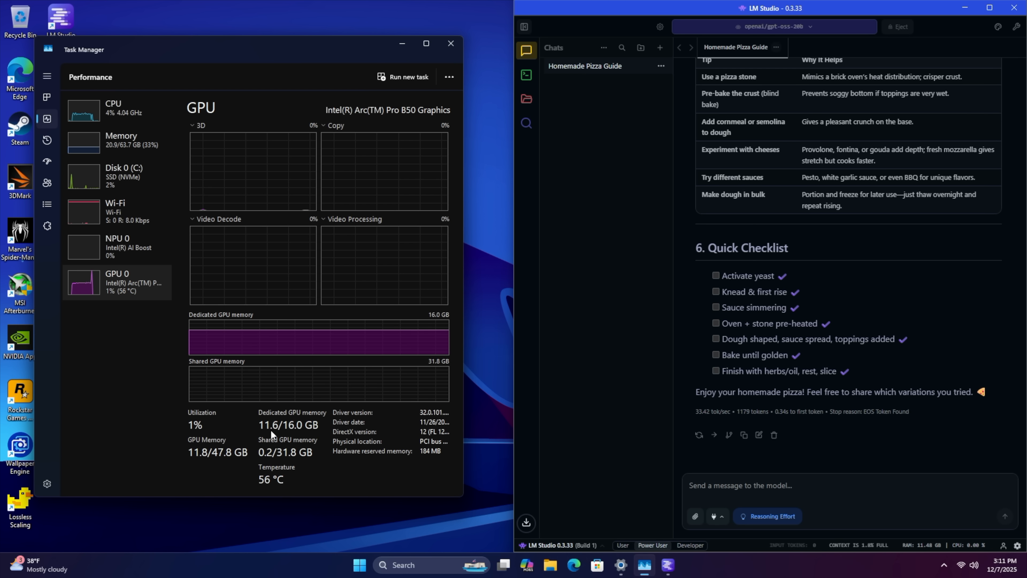
{"action": "mouse_move", "coordinate": [853, 308]}
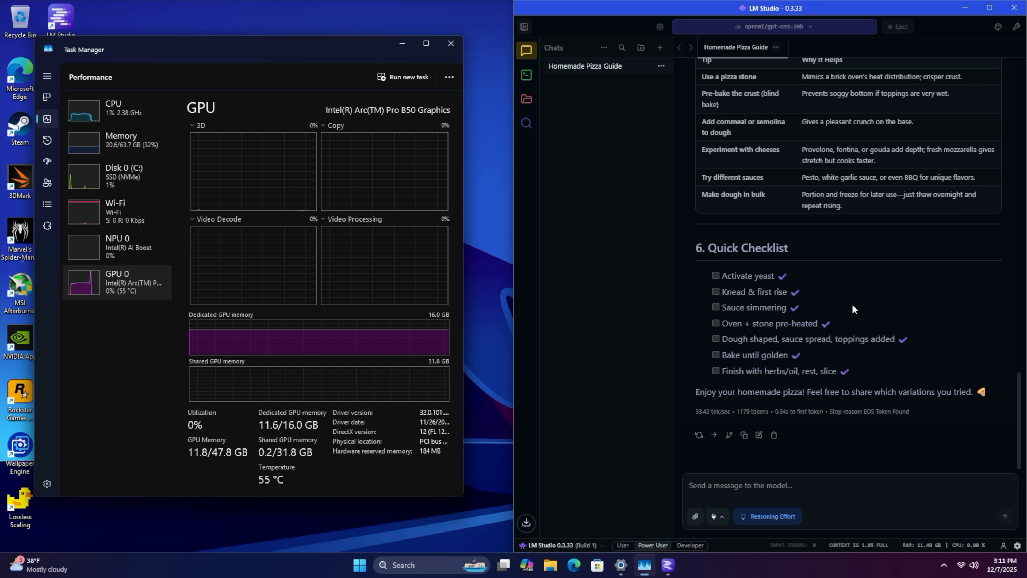
{"action": "mouse_move", "coordinate": [820, 357]}
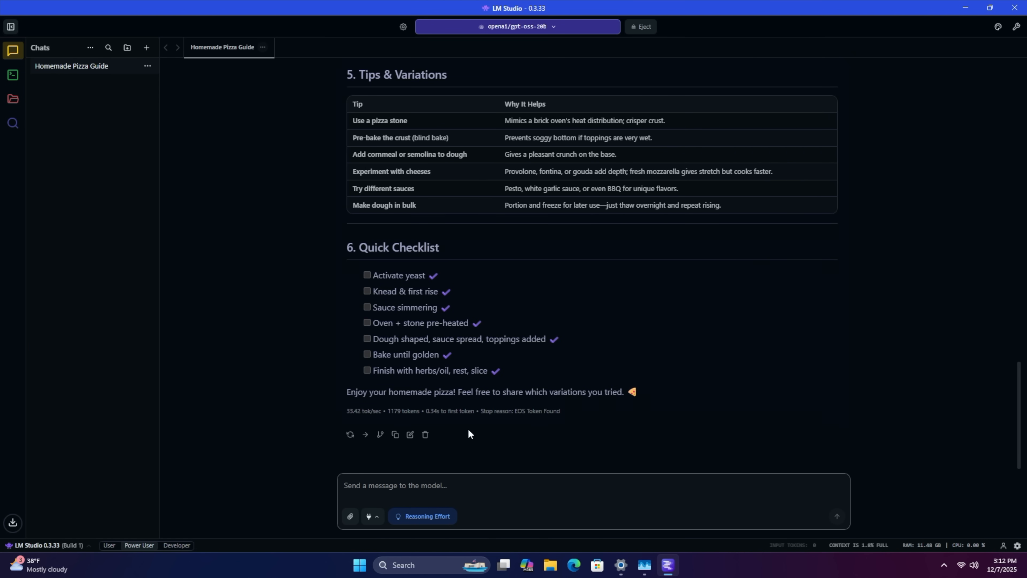
{"action": "mouse_move", "coordinate": [364, 426]}
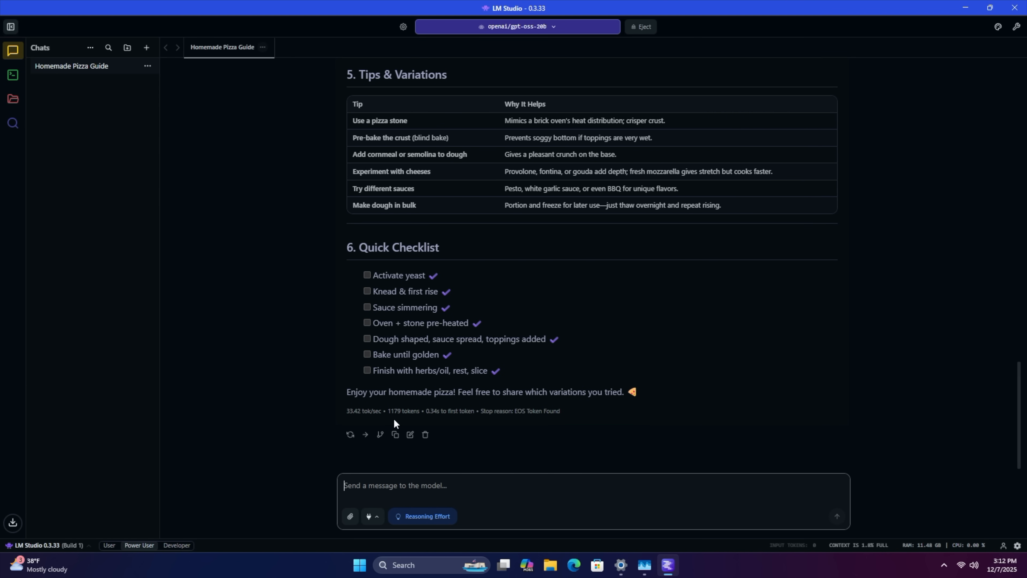
{"action": "mouse_move", "coordinate": [437, 422]}
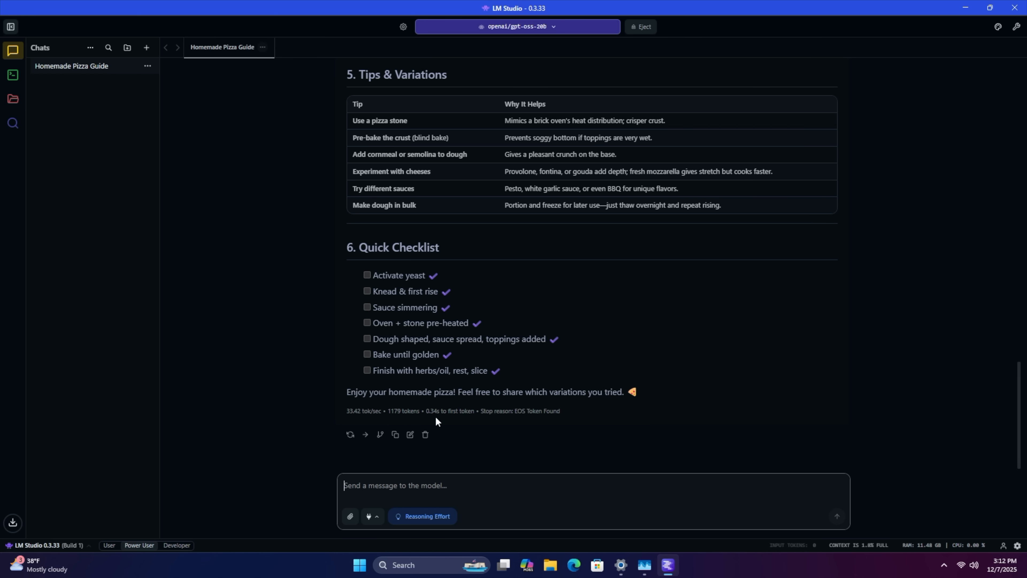
{"action": "mouse_move", "coordinate": [435, 423]}
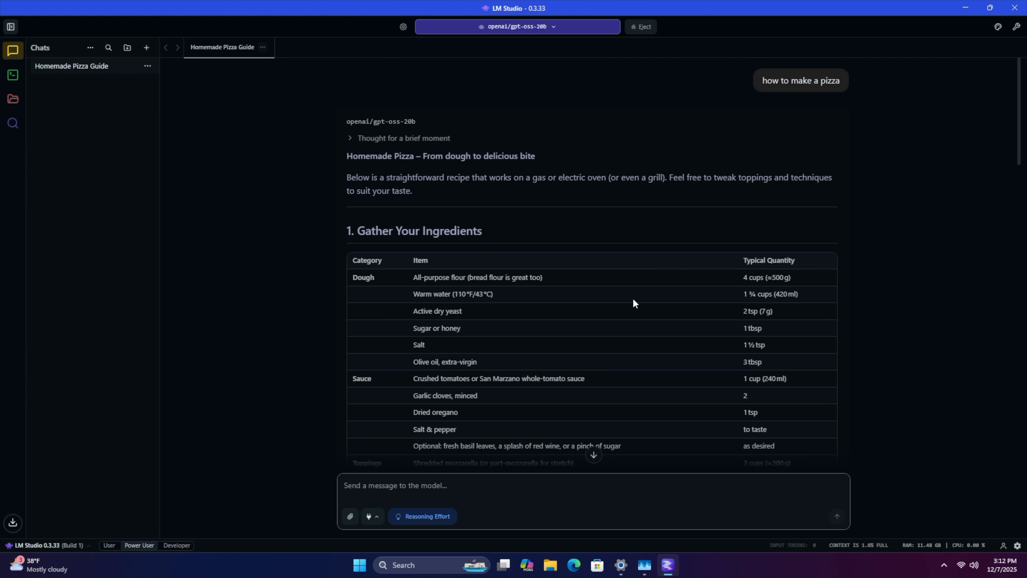
Scroll down through the pizza guide's ingredients list in the maximized LM Studio window
{"action": "scroll", "scroll_direction": "down", "scroll_amount": 3}
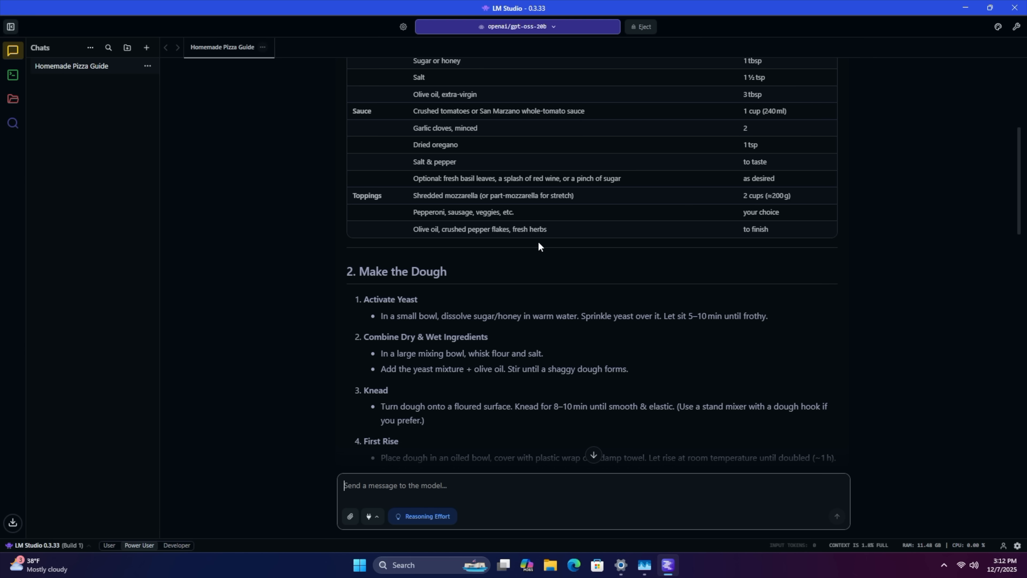
{"action": "scroll", "scroll_direction": "down", "scroll_amount": 3}
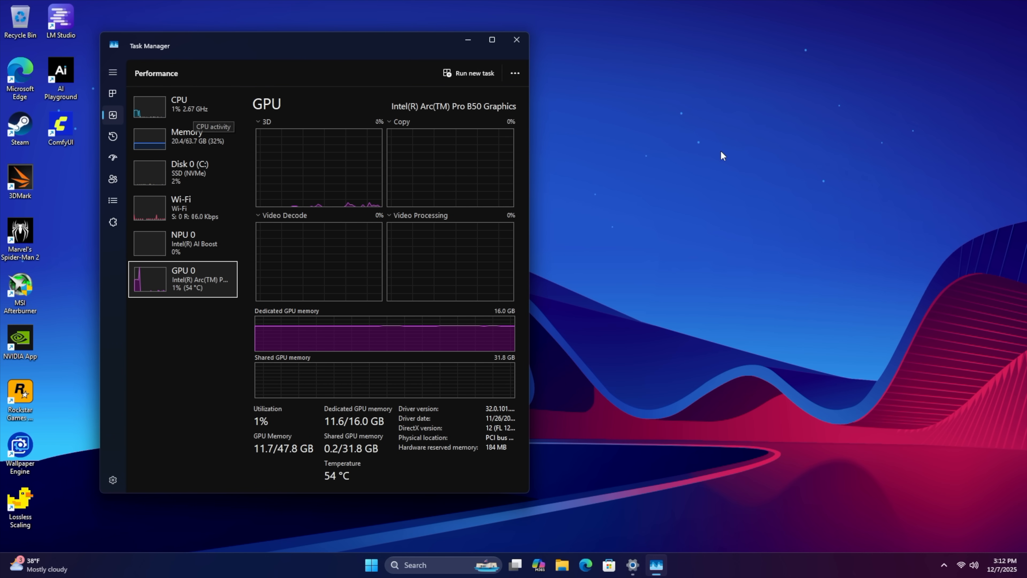
{"action": "mouse_move", "coordinate": [810, 405]}
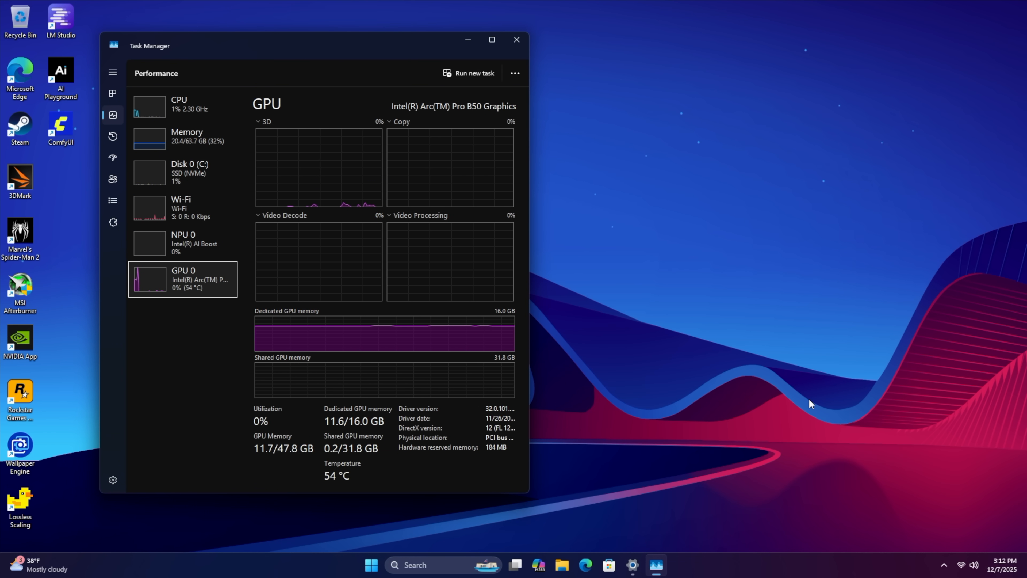
{"action": "mouse_move", "coordinate": [315, 75]}
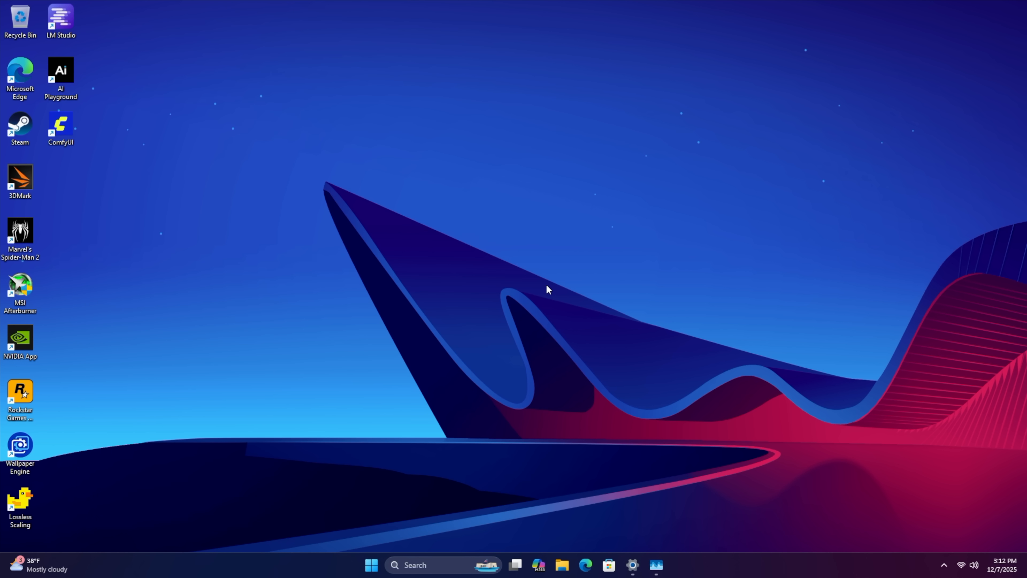
Dismiss the Start menu and reveal the hidden system tray icons from the taskbar chevron
{"action": "left_click", "coordinate": [371, 565]}
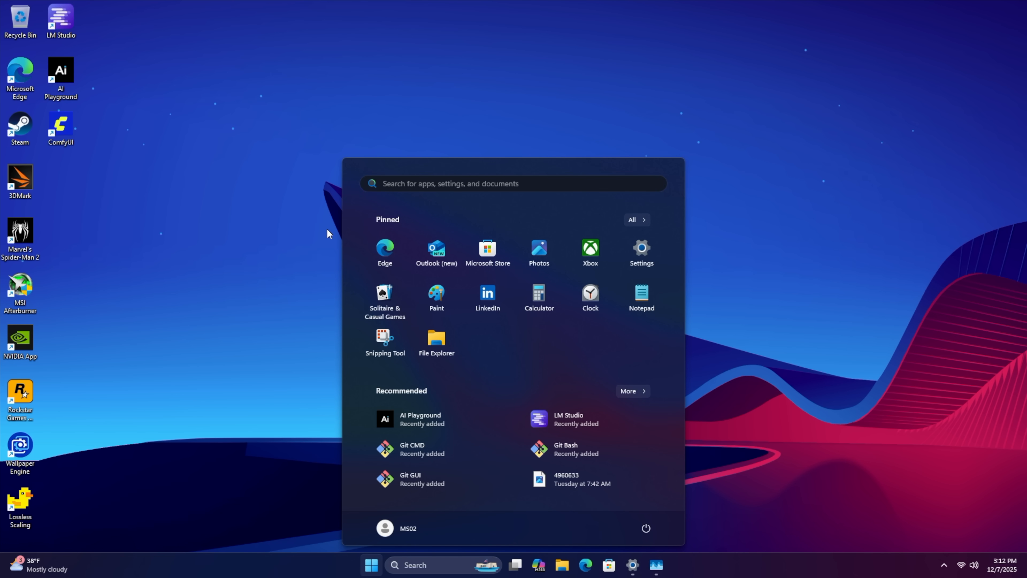
{"action": "mouse_move", "coordinate": [271, 243]}
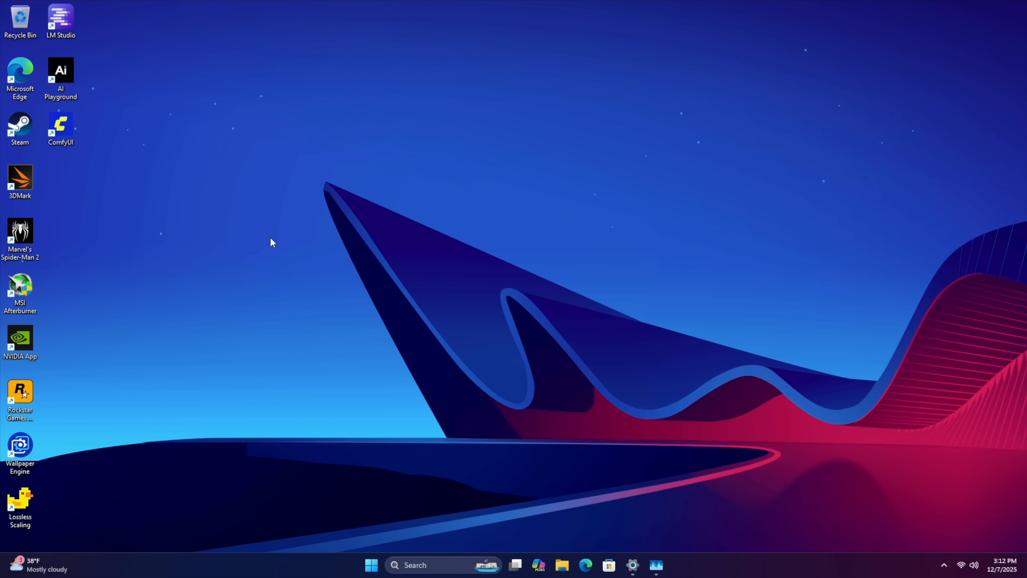
{"action": "mouse_move", "coordinate": [282, 246]}
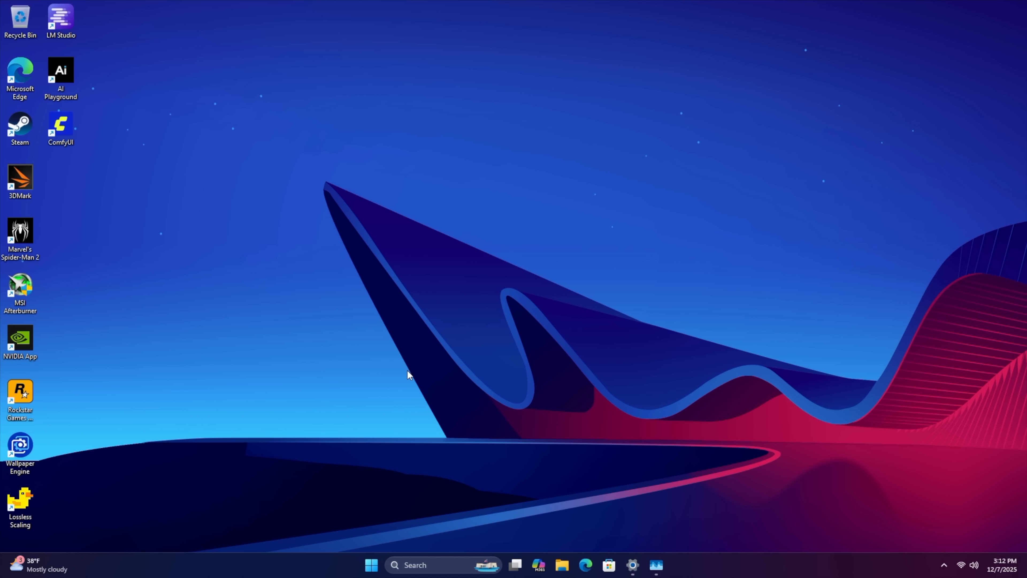
{"action": "mouse_move", "coordinate": [893, 511]}
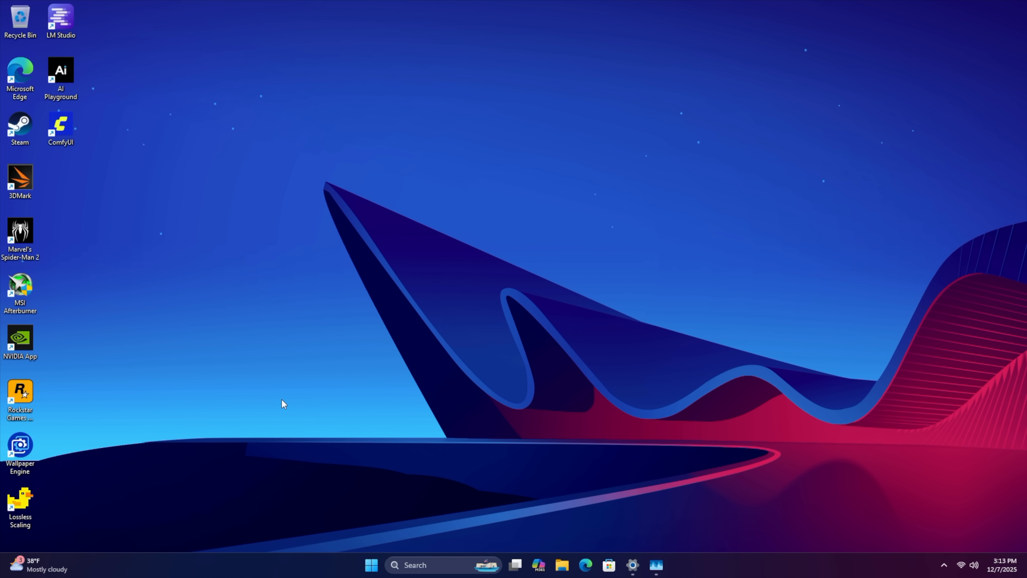
{"action": "mouse_move", "coordinate": [282, 403]}
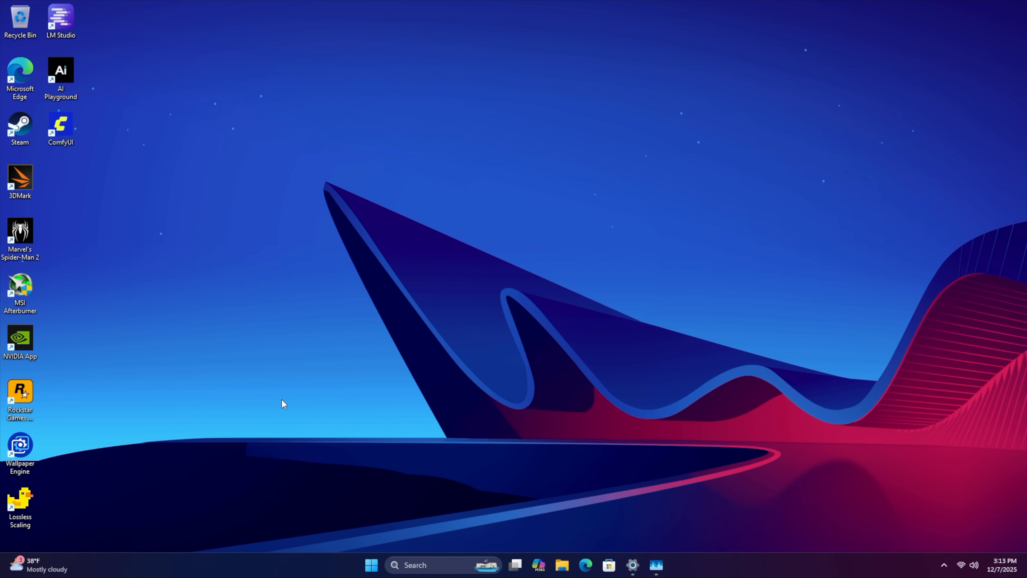
{"action": "left_click", "coordinate": [943, 565]}
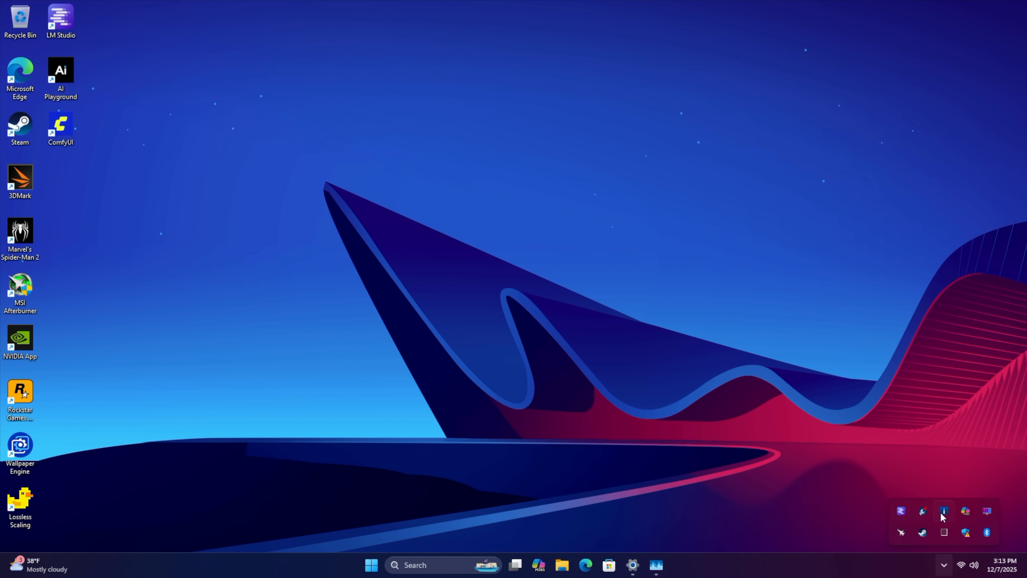
Launch Intel Pro Graphics Software, view Profiles and the Arc Pro B50 Performance metrics, then close it
{"action": "left_click", "coordinate": [944, 512]}
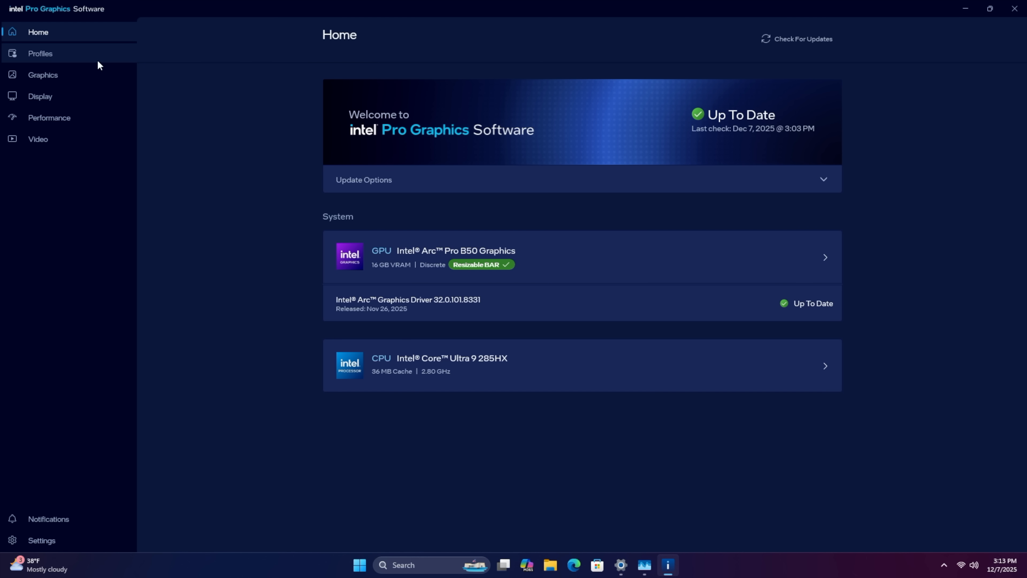
{"action": "left_click", "coordinate": [40, 53]}
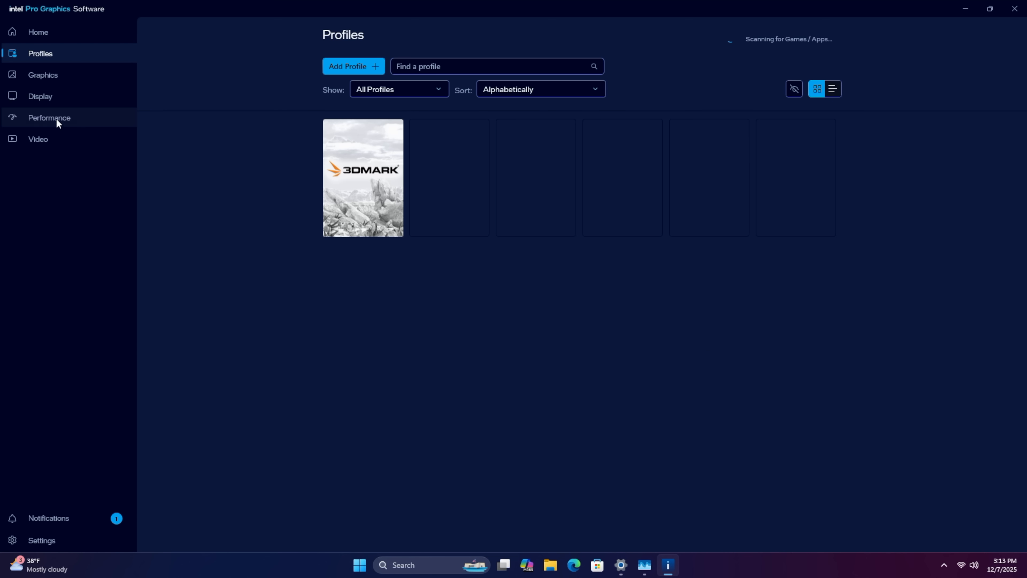
{"action": "left_click", "coordinate": [49, 117]}
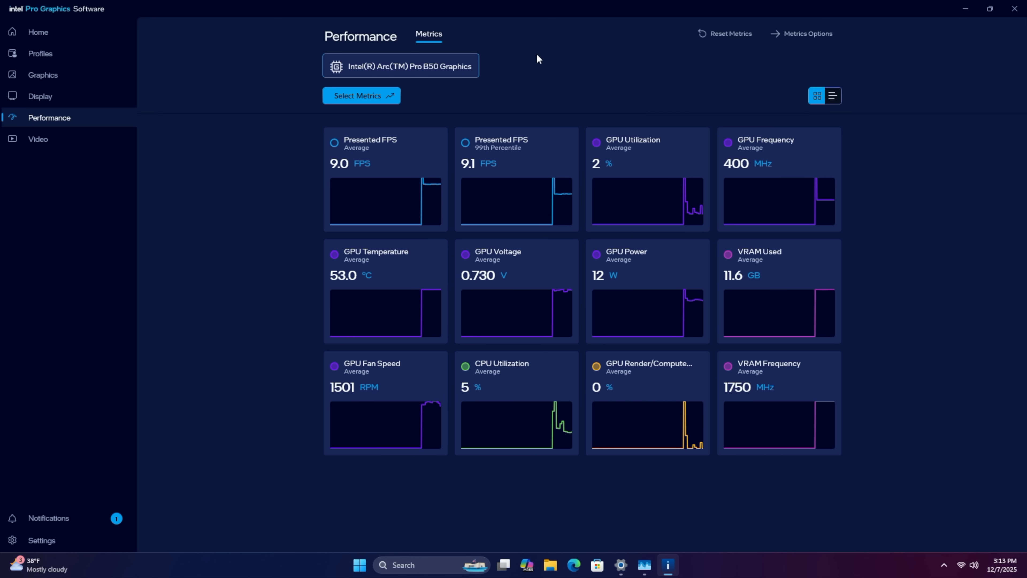
{"action": "mouse_move", "coordinate": [604, 61]}
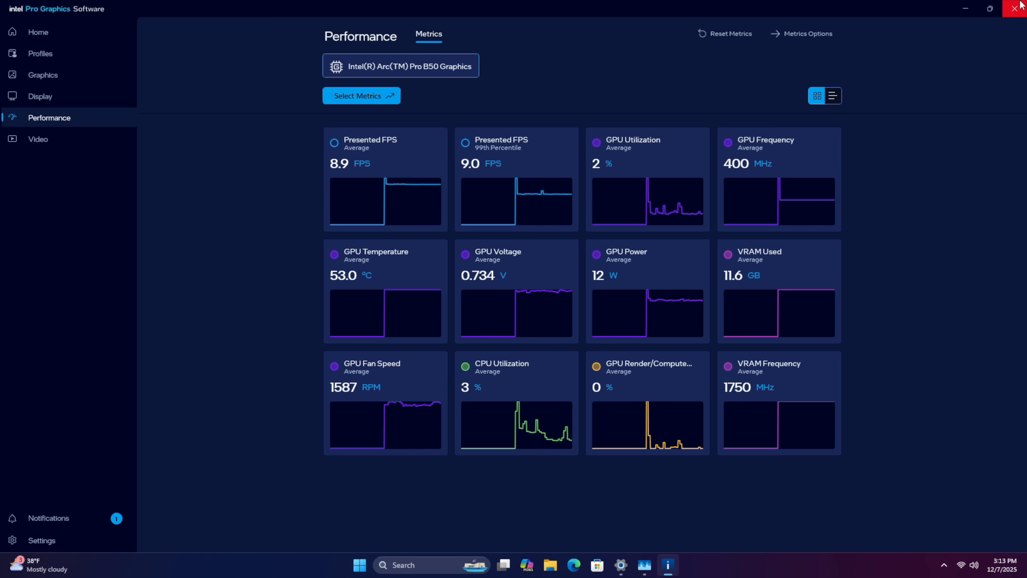
{"action": "left_click", "coordinate": [1020, 9]}
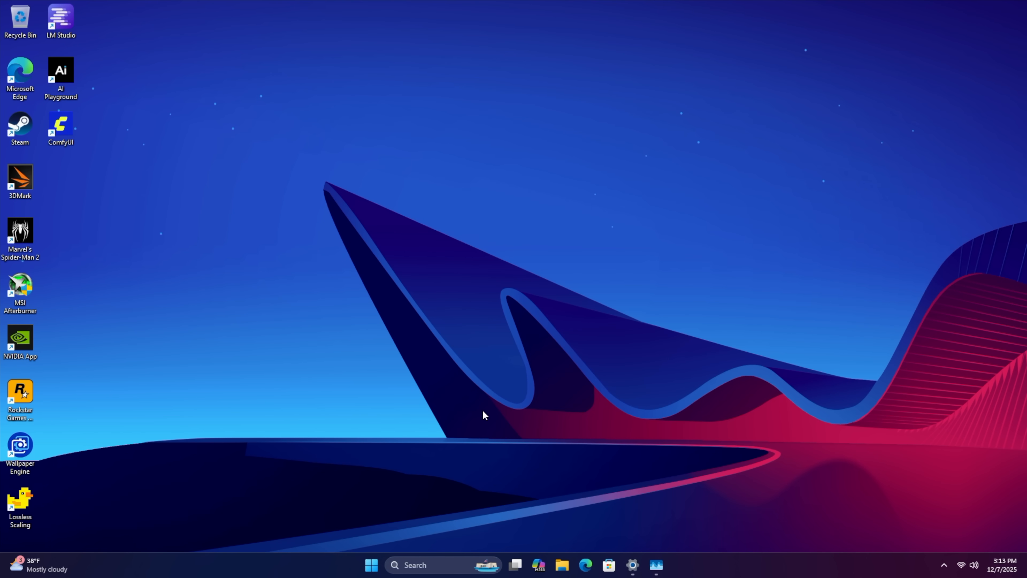